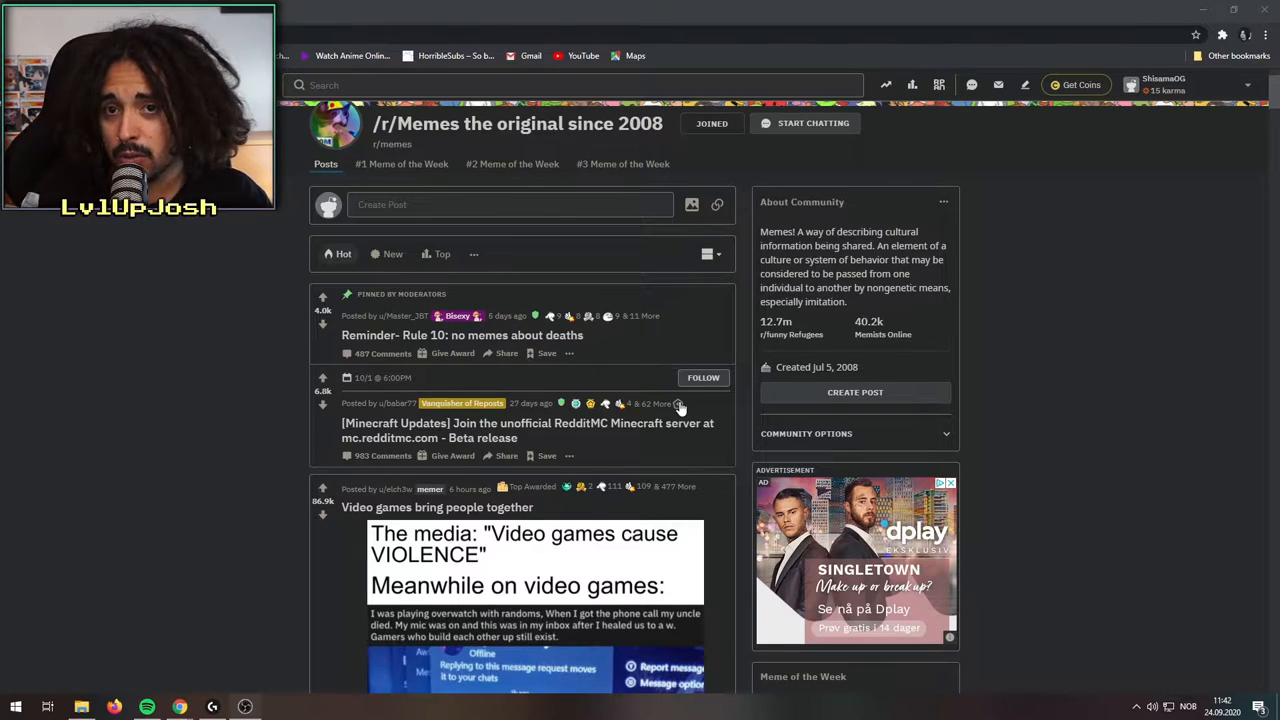
pyautogui.moveTo(570, 440)
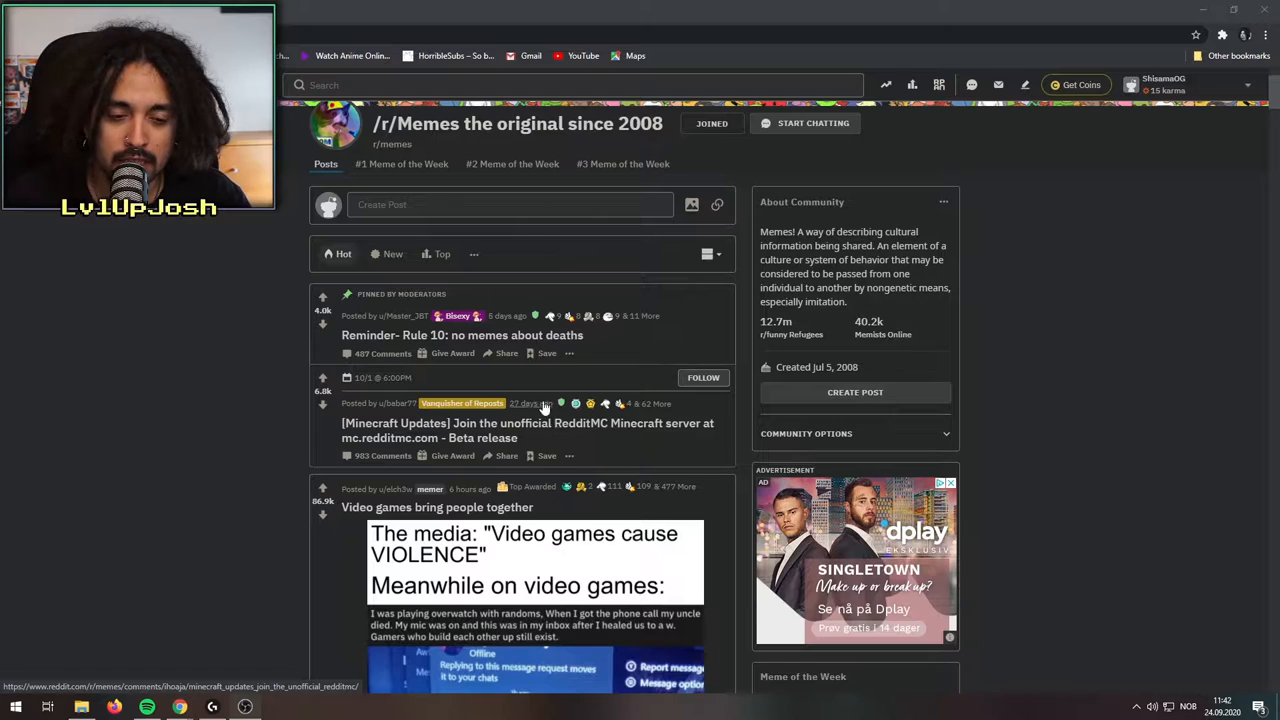
# - Scroll the r/memes feed past the pinned posts to the 'sad thumps up' meme
pyautogui.scroll(-3)
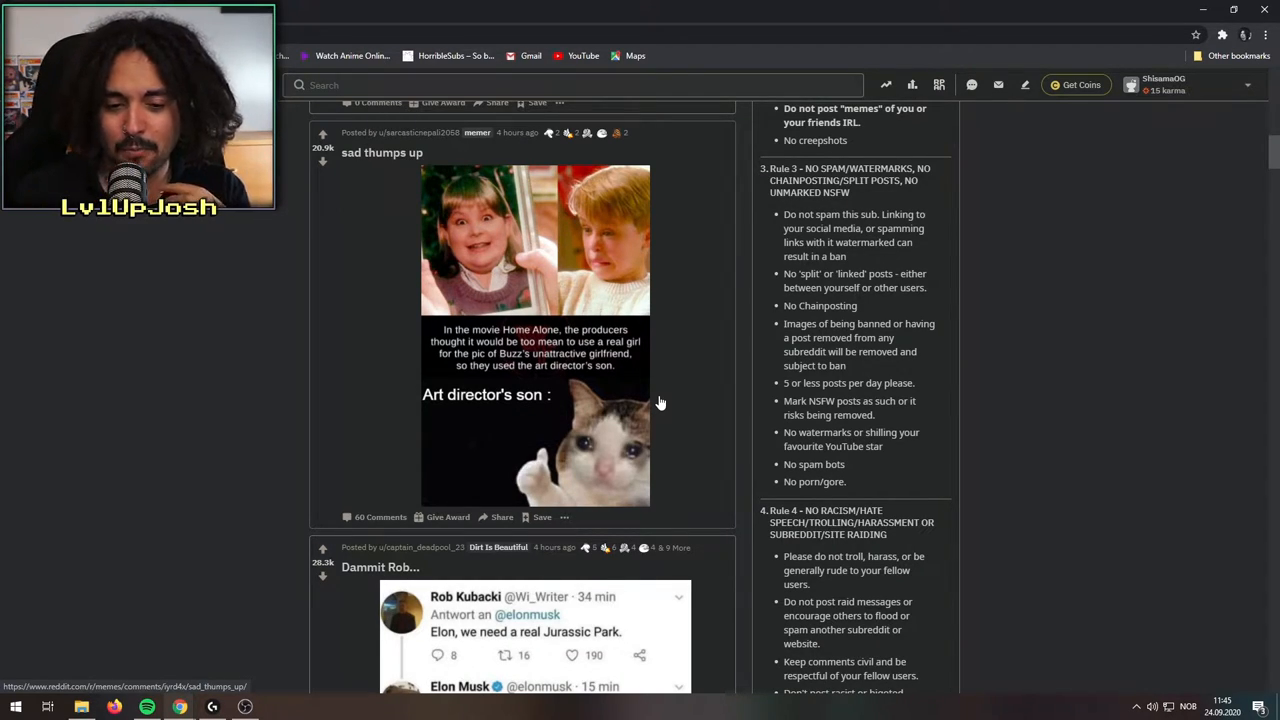
# - Scroll further down the feed toward the 'I resurrected a dead meme template' post
pyautogui.scroll(-3)
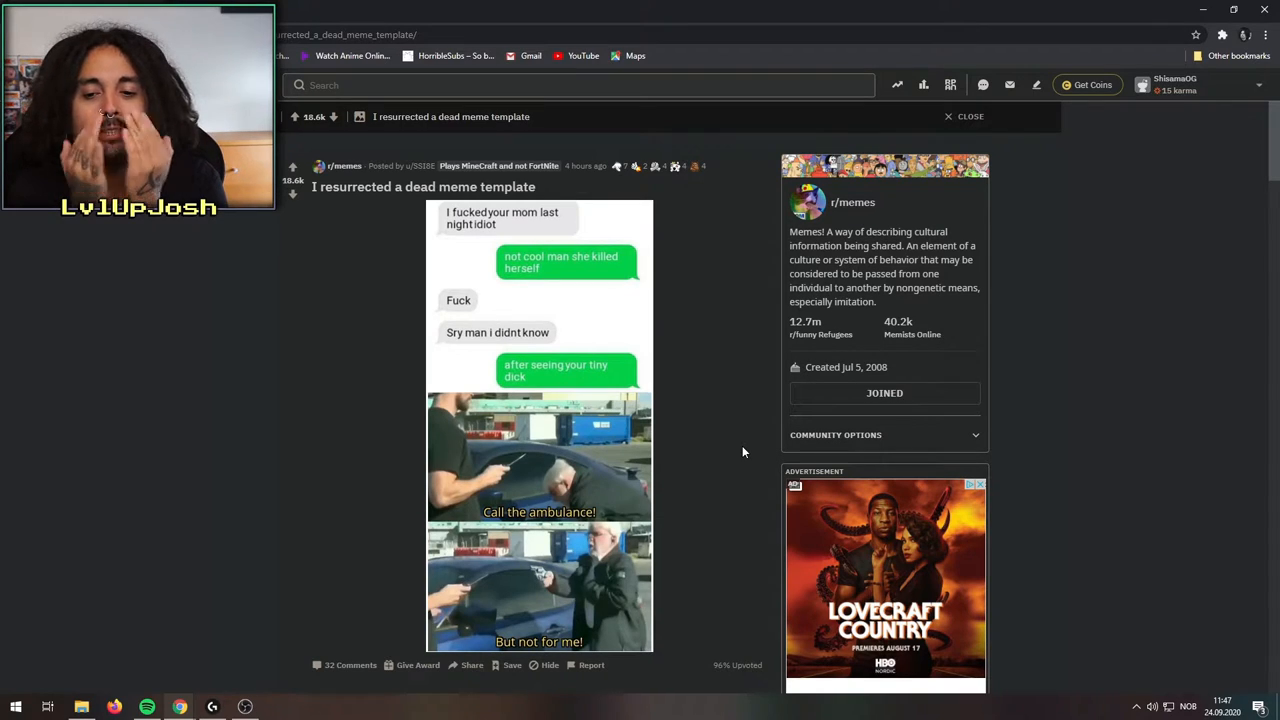
pyautogui.moveTo(812, 472)
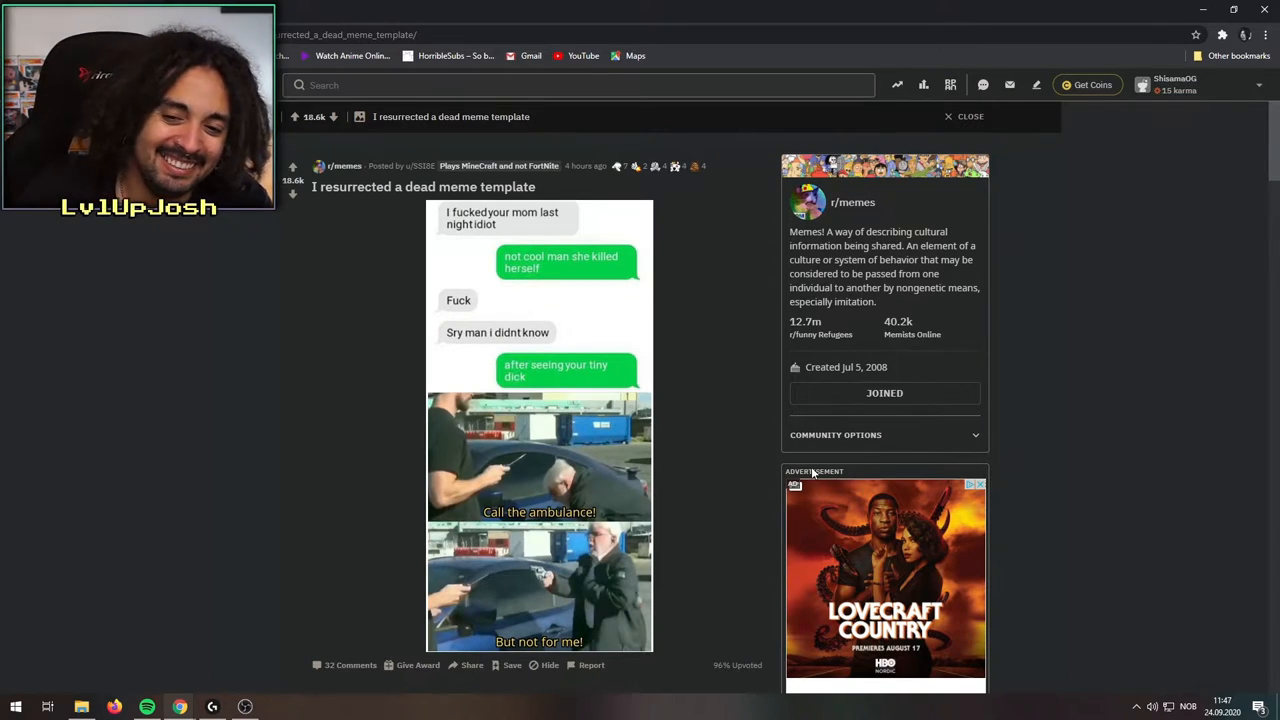
pyautogui.moveTo(672, 420)
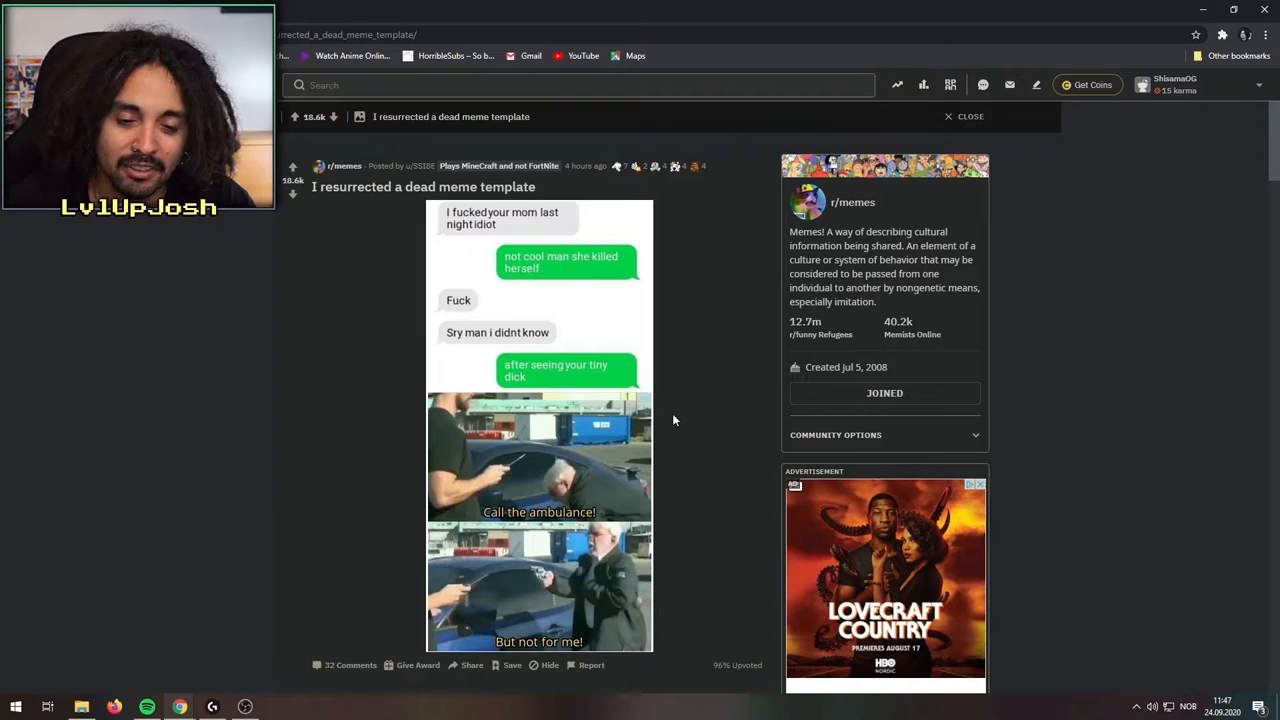
# - Scroll the feed past 'Let him be' and 'Press Y to Relate' to the 'Hard lesson' meme
pyautogui.scroll(-3)
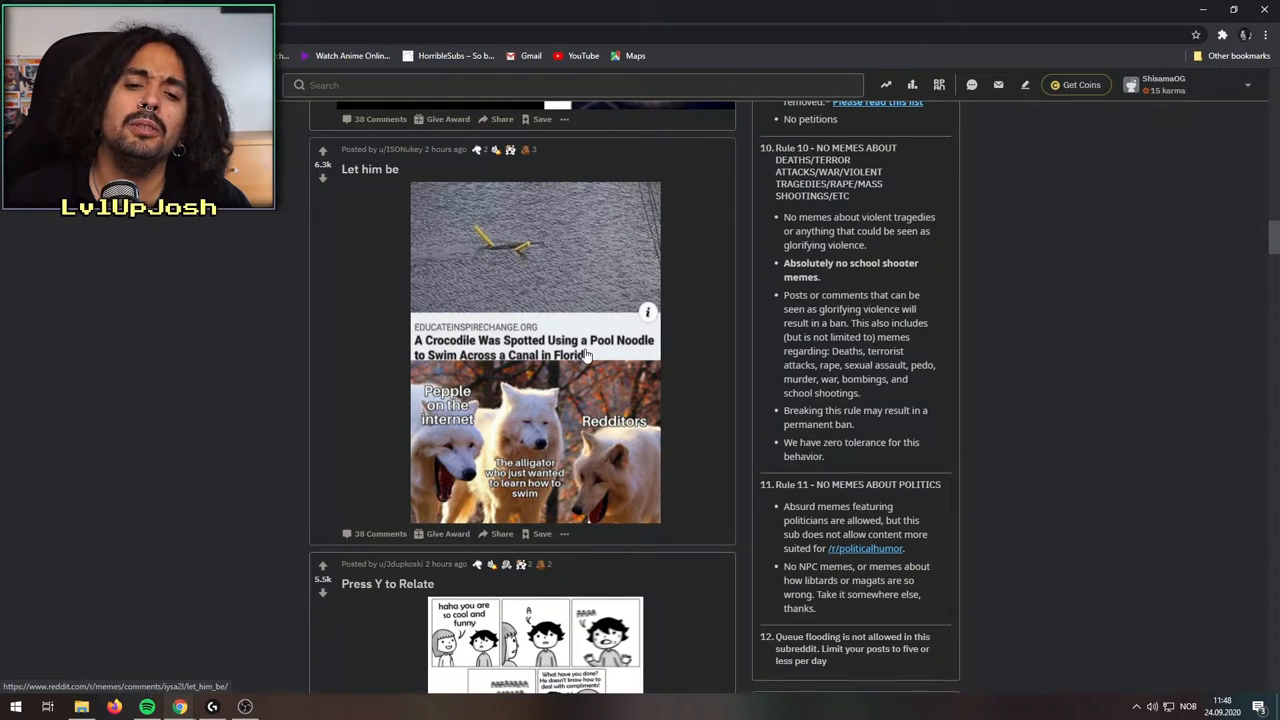
pyautogui.moveTo(658, 358)
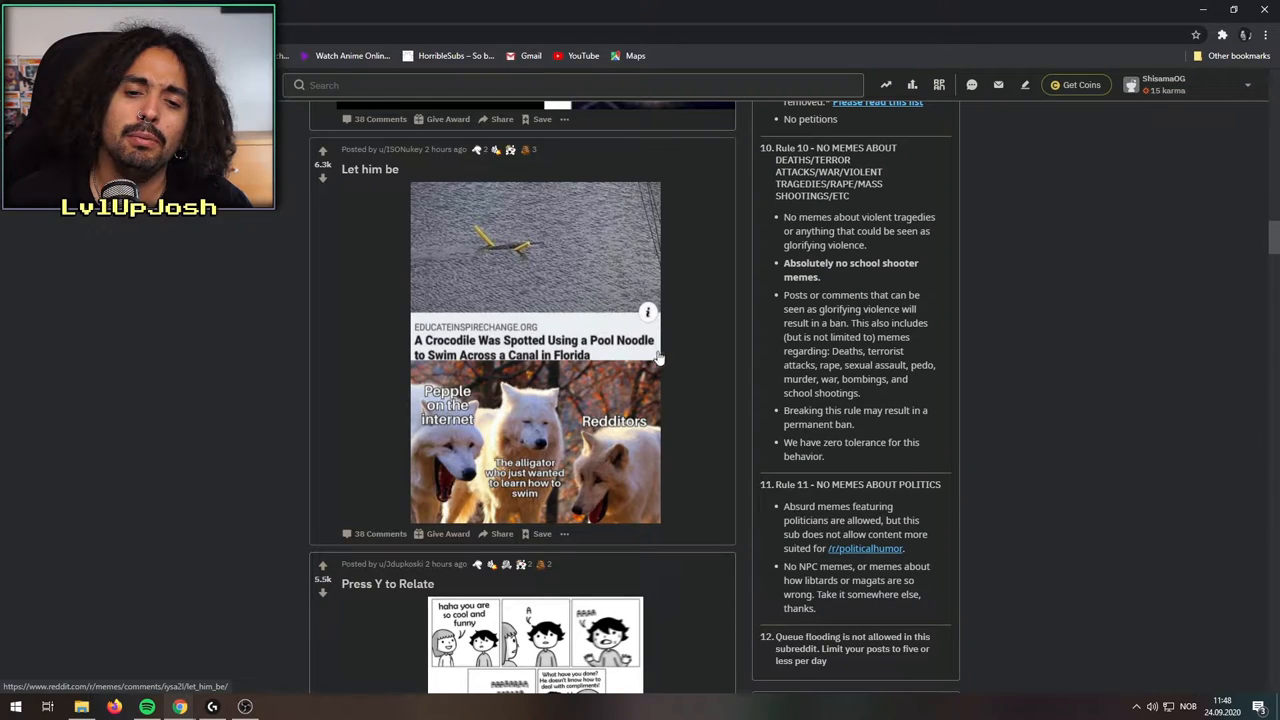
pyautogui.moveTo(568, 372)
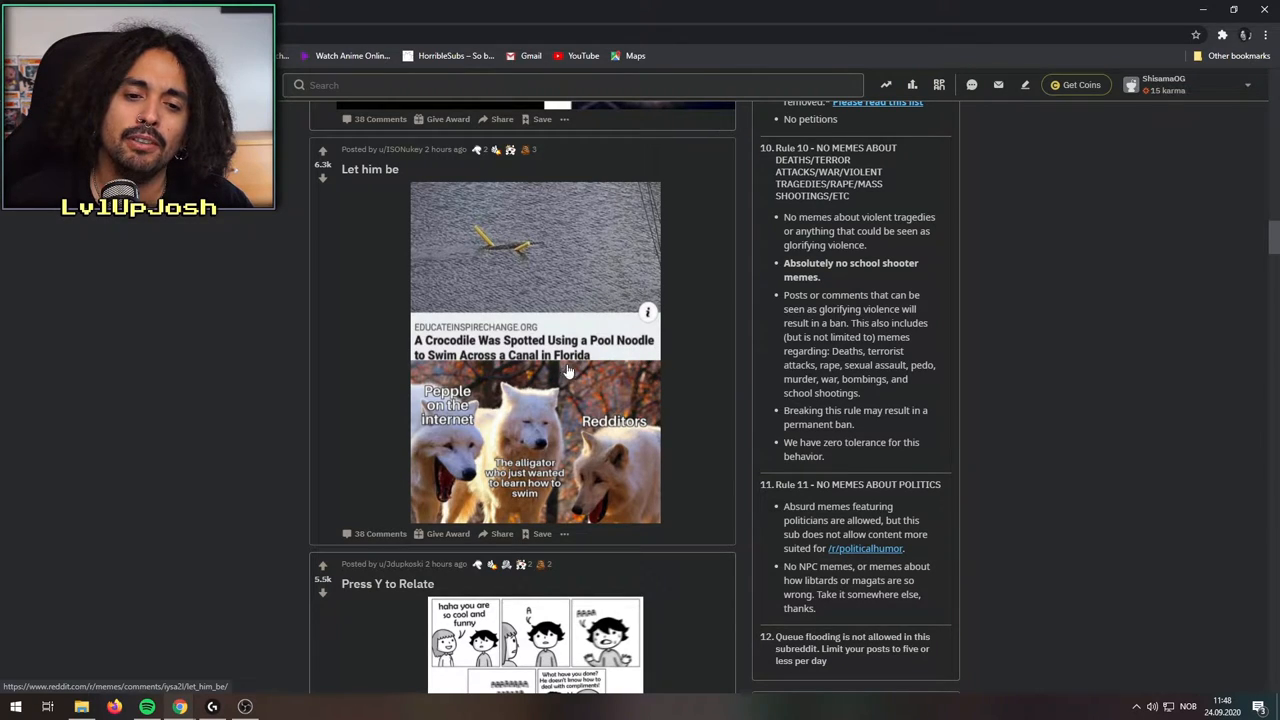
pyautogui.moveTo(496, 252)
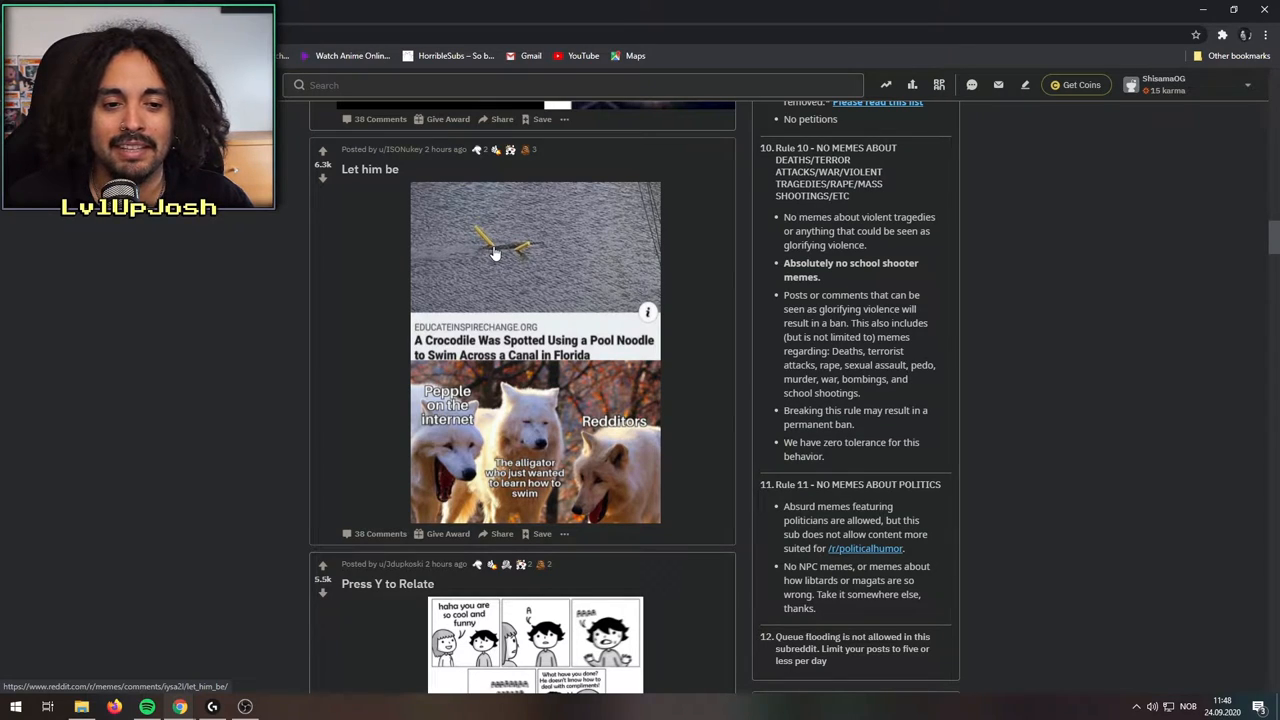
pyautogui.moveTo(616, 516)
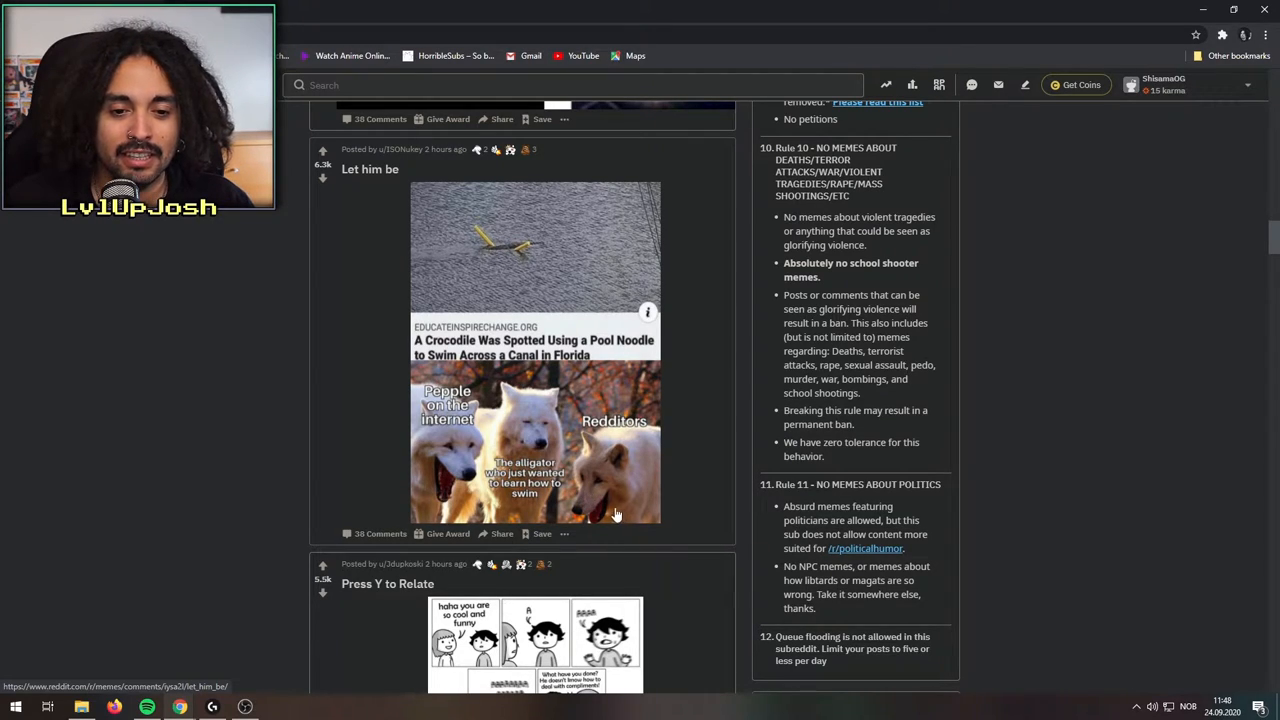
pyautogui.moveTo(660, 356)
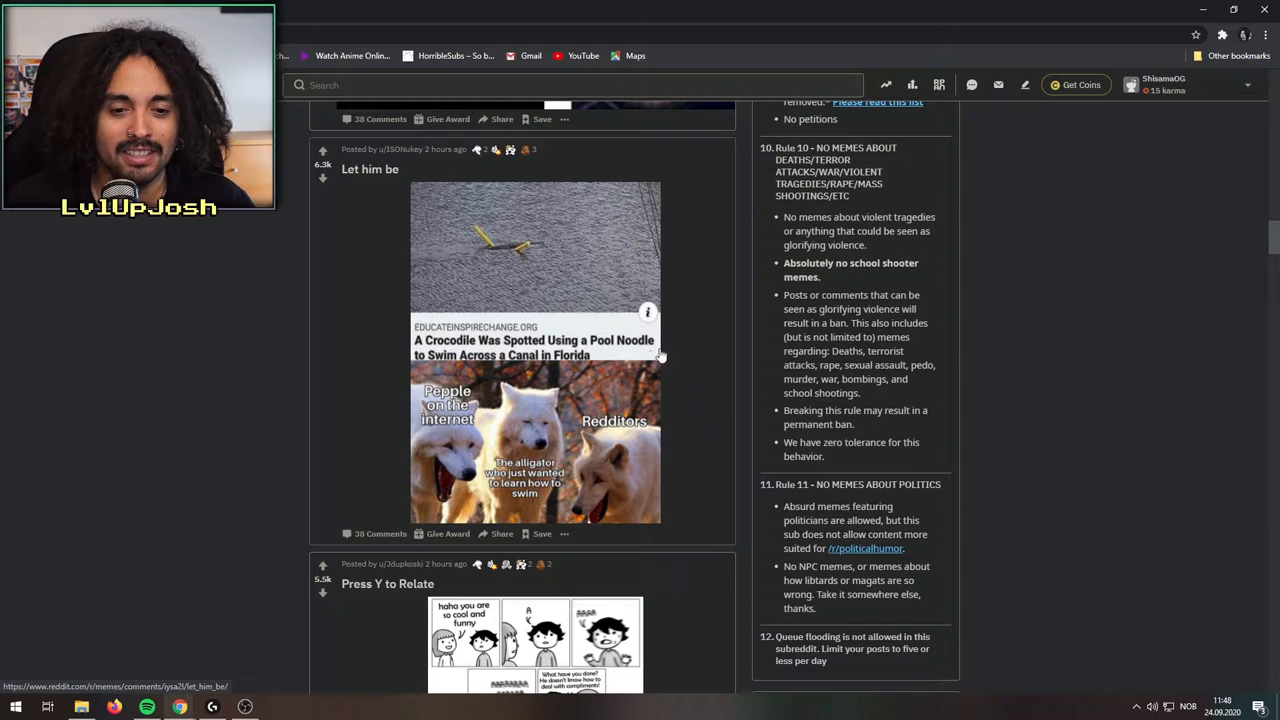
pyautogui.moveTo(556, 248)
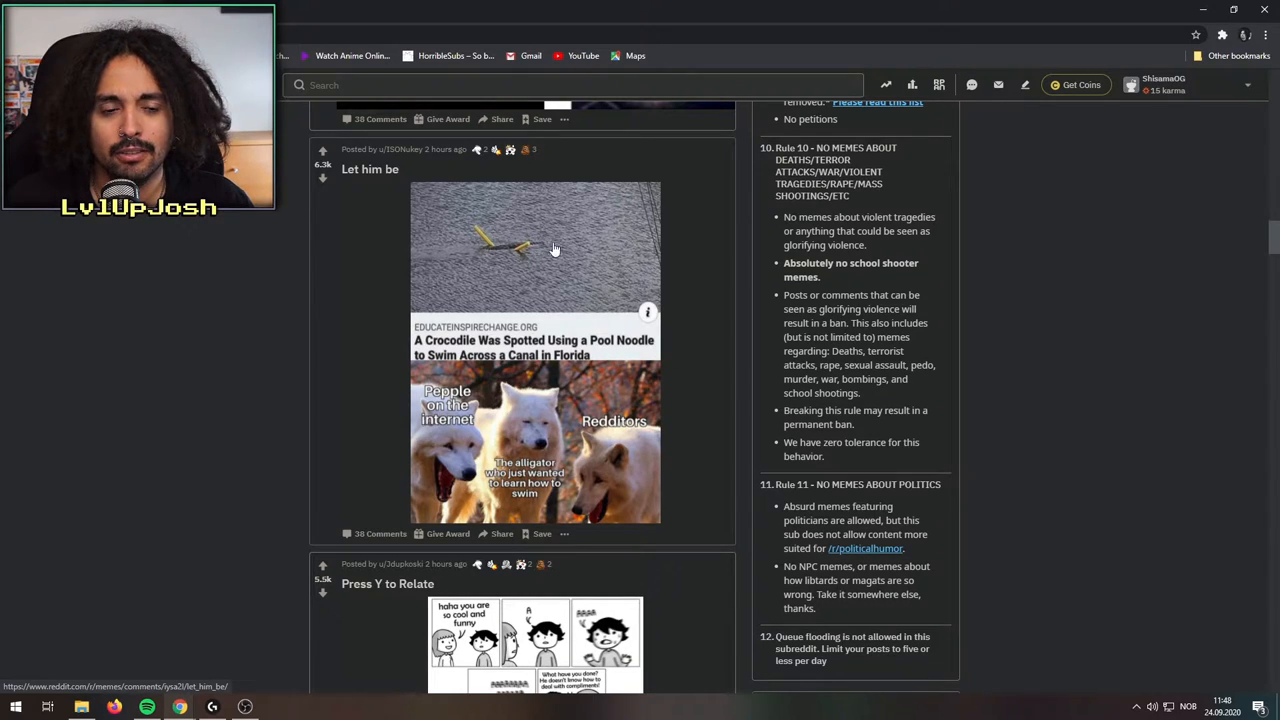
pyautogui.moveTo(352, 304)
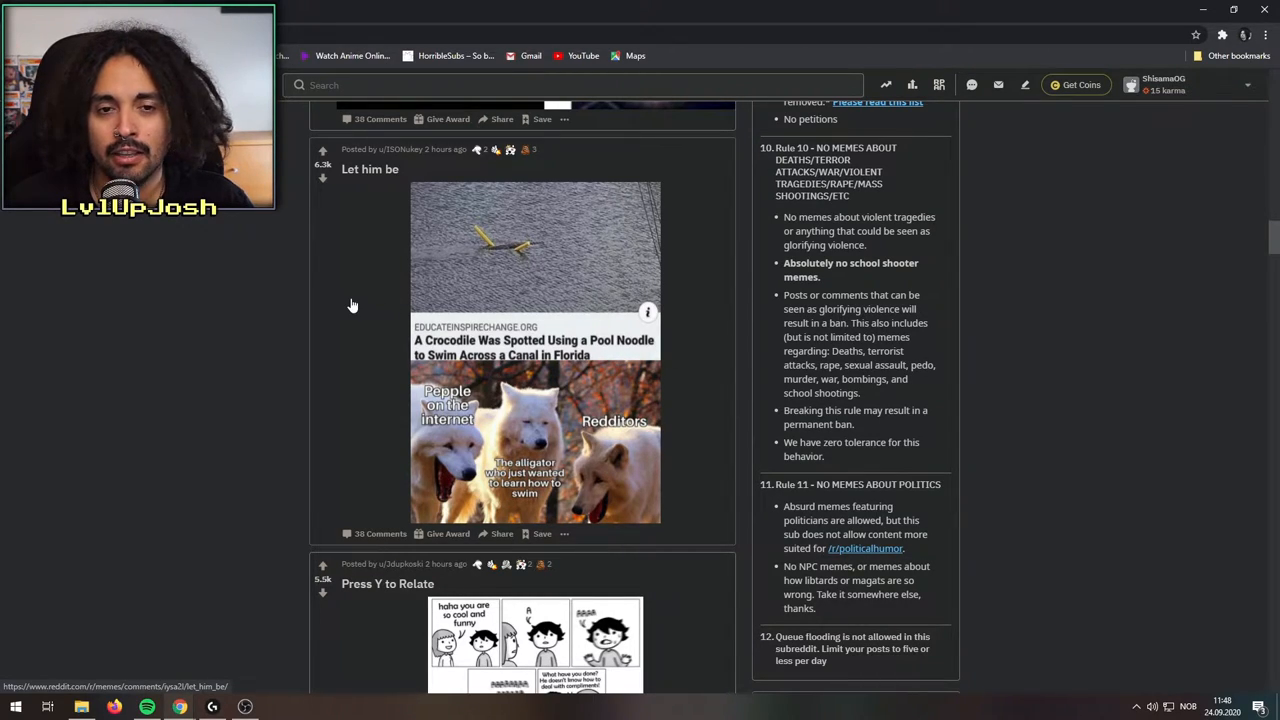
pyautogui.moveTo(520, 260)
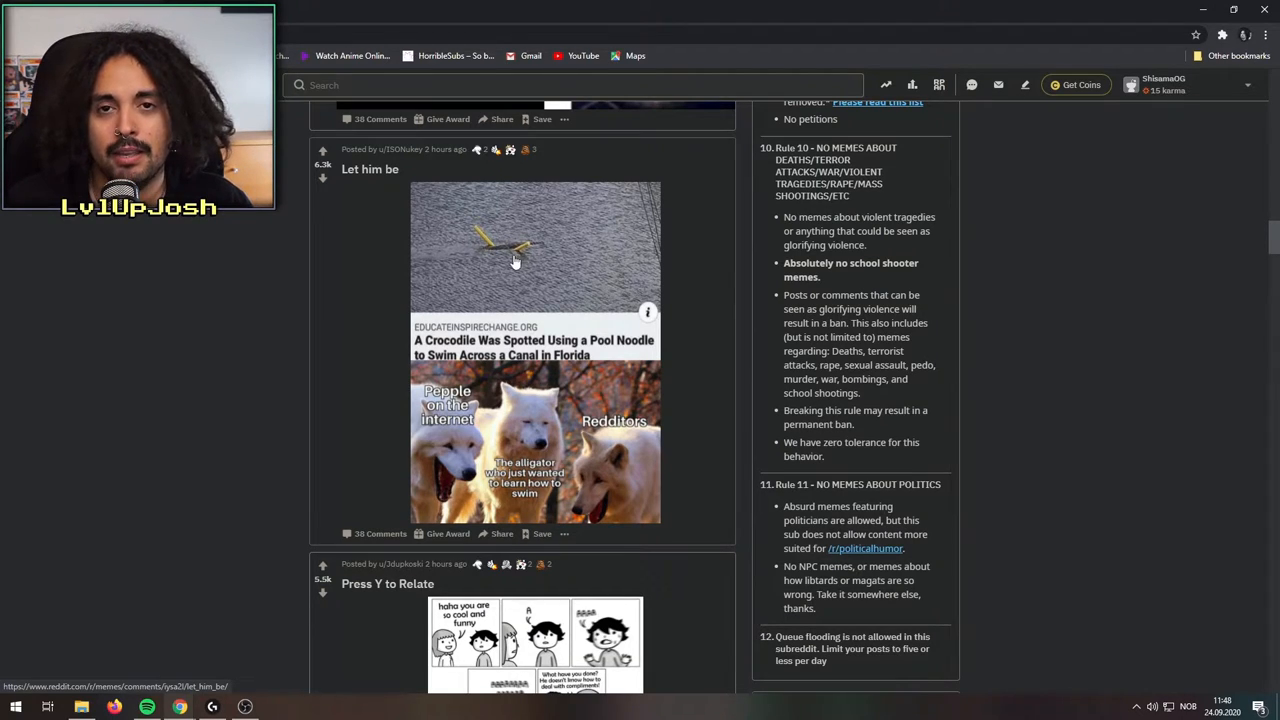
pyautogui.scroll(-3)
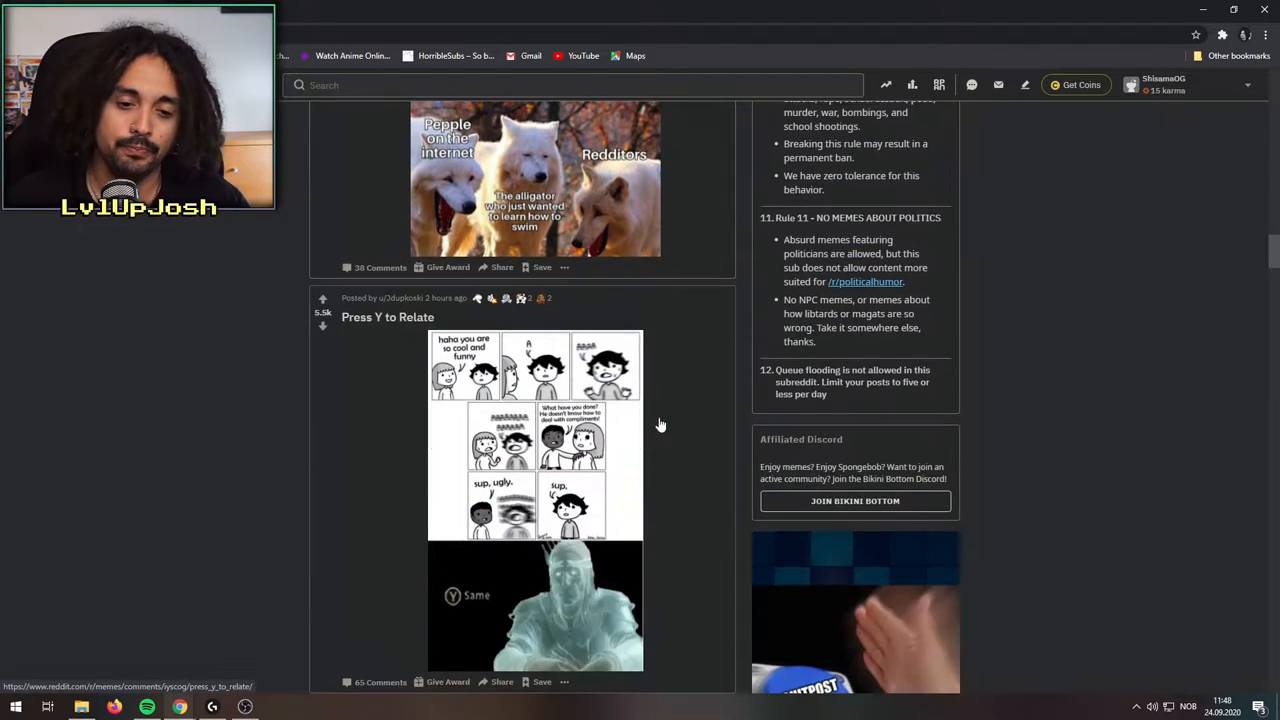
pyautogui.scroll(-3)
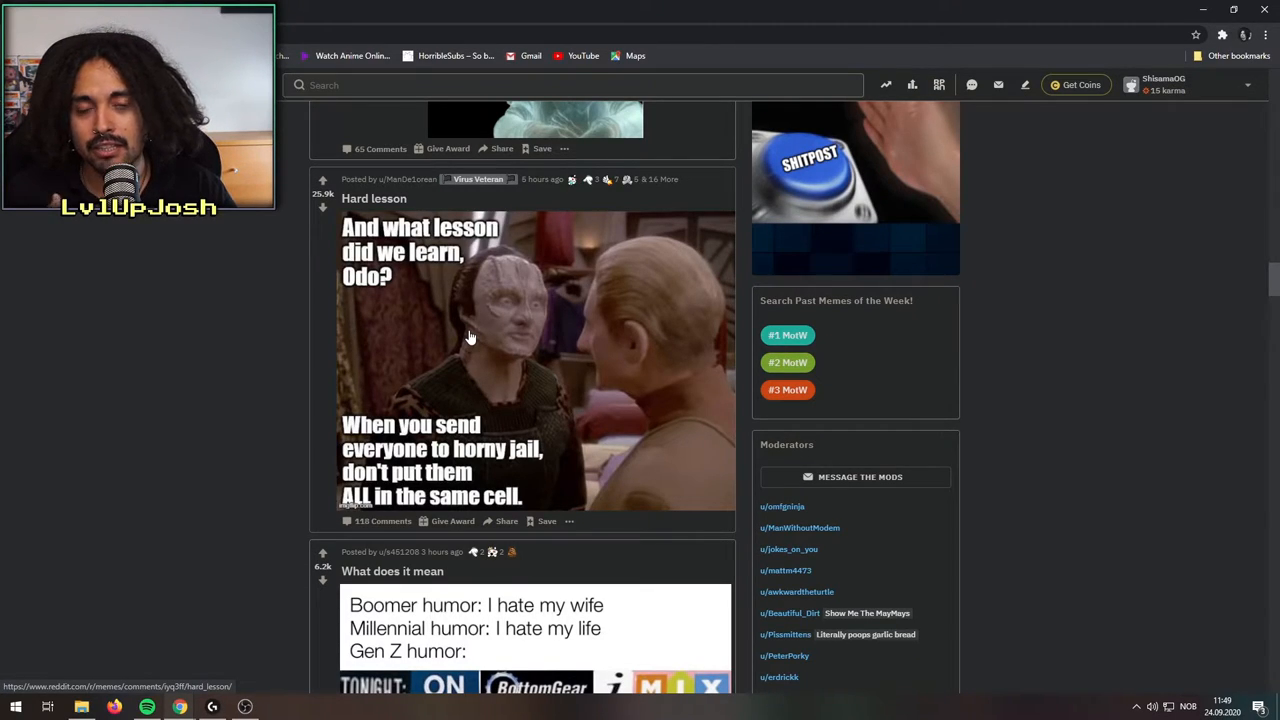
# - Switch to Discord and scroll through the #memes channel conversation
pyautogui.click(16, 708)
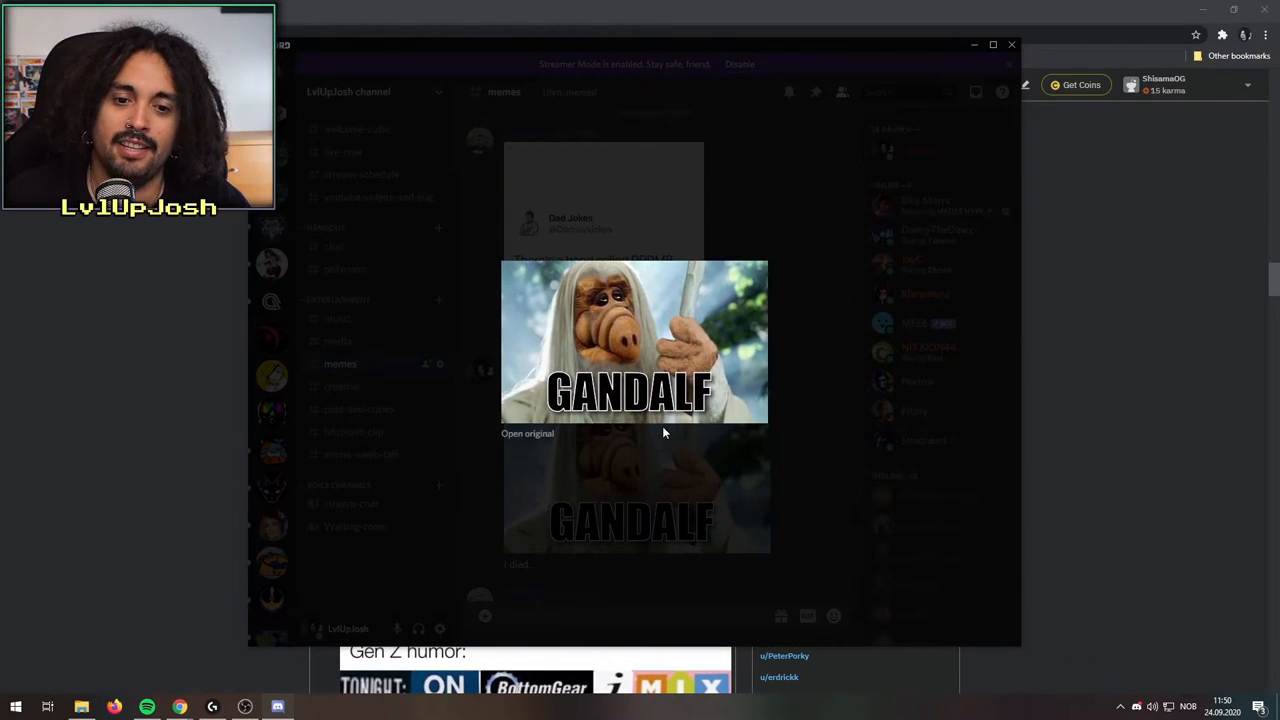
pyautogui.moveTo(708, 476)
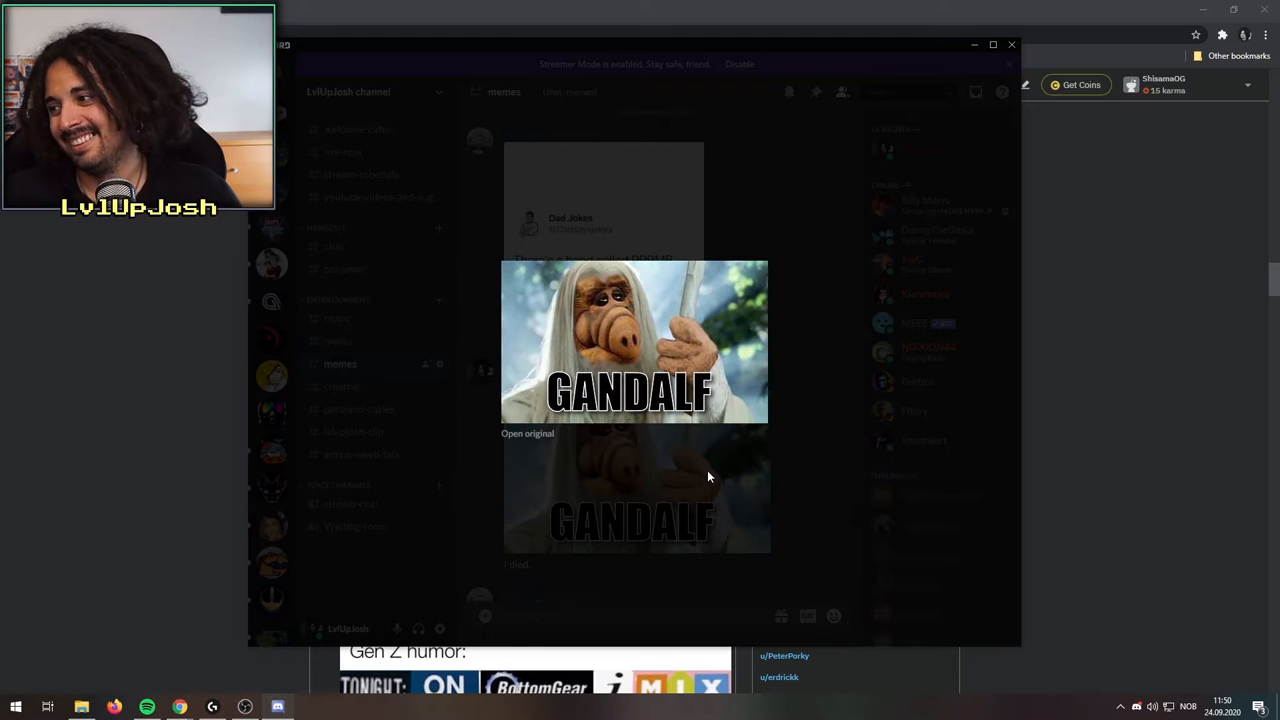
pyautogui.moveTo(610, 320)
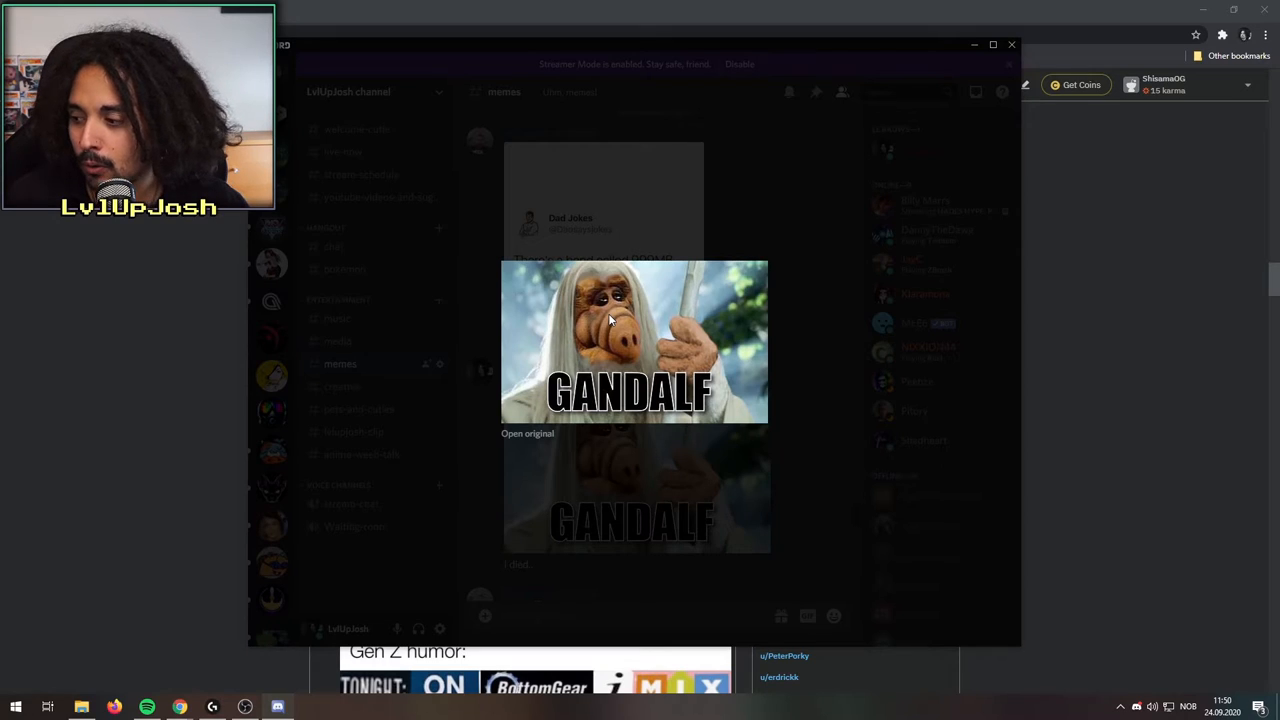
pyautogui.moveTo(740, 338)
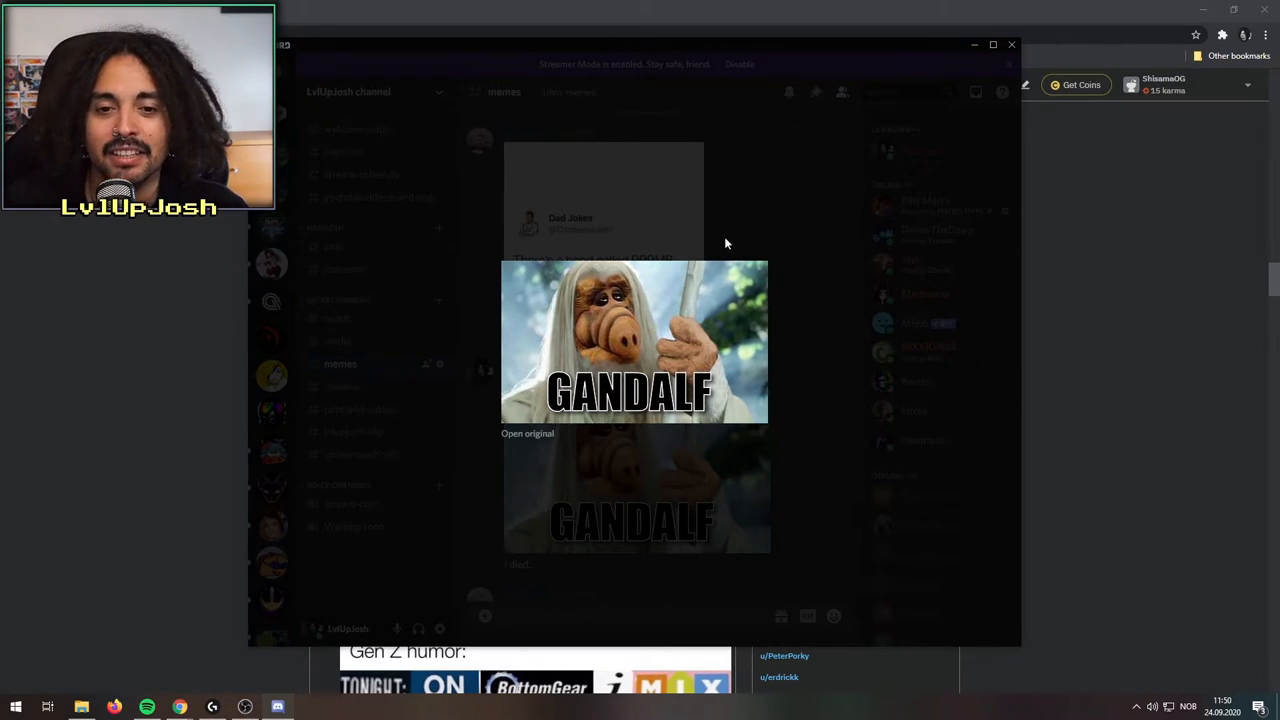
pyautogui.moveTo(770, 226)
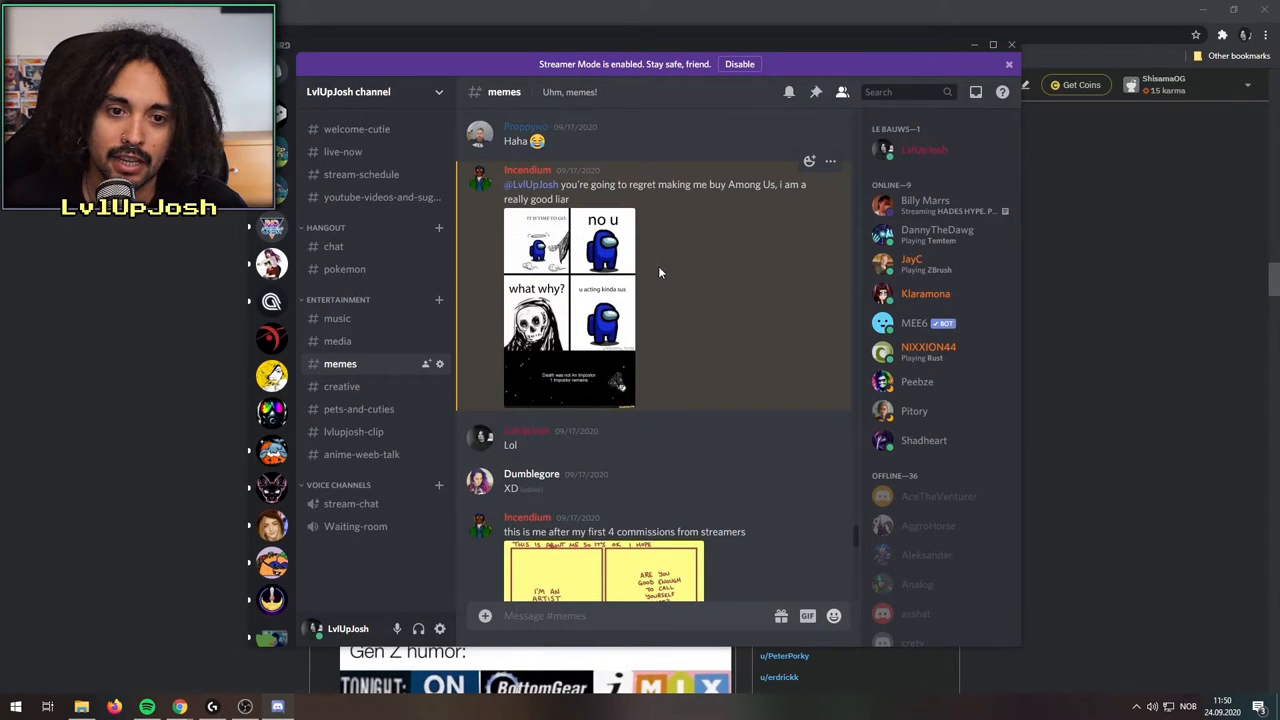
pyautogui.scroll(-3)
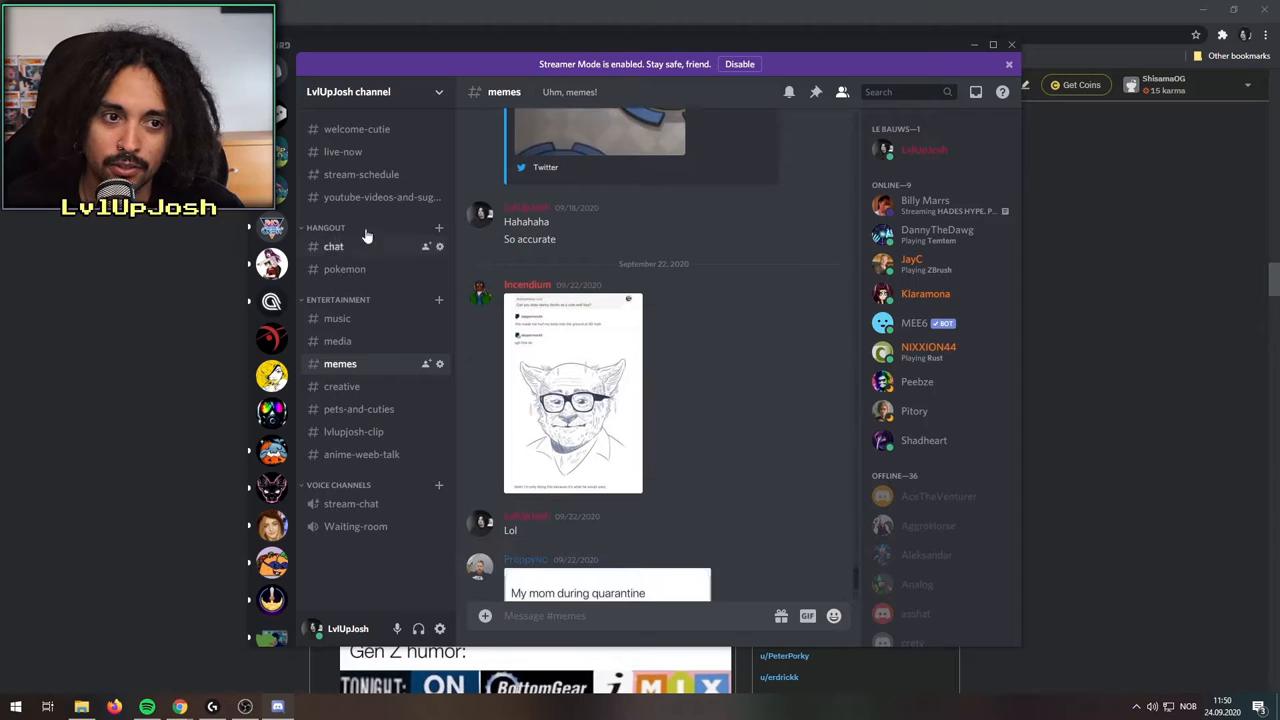
pyautogui.moveTo(1012, 44)
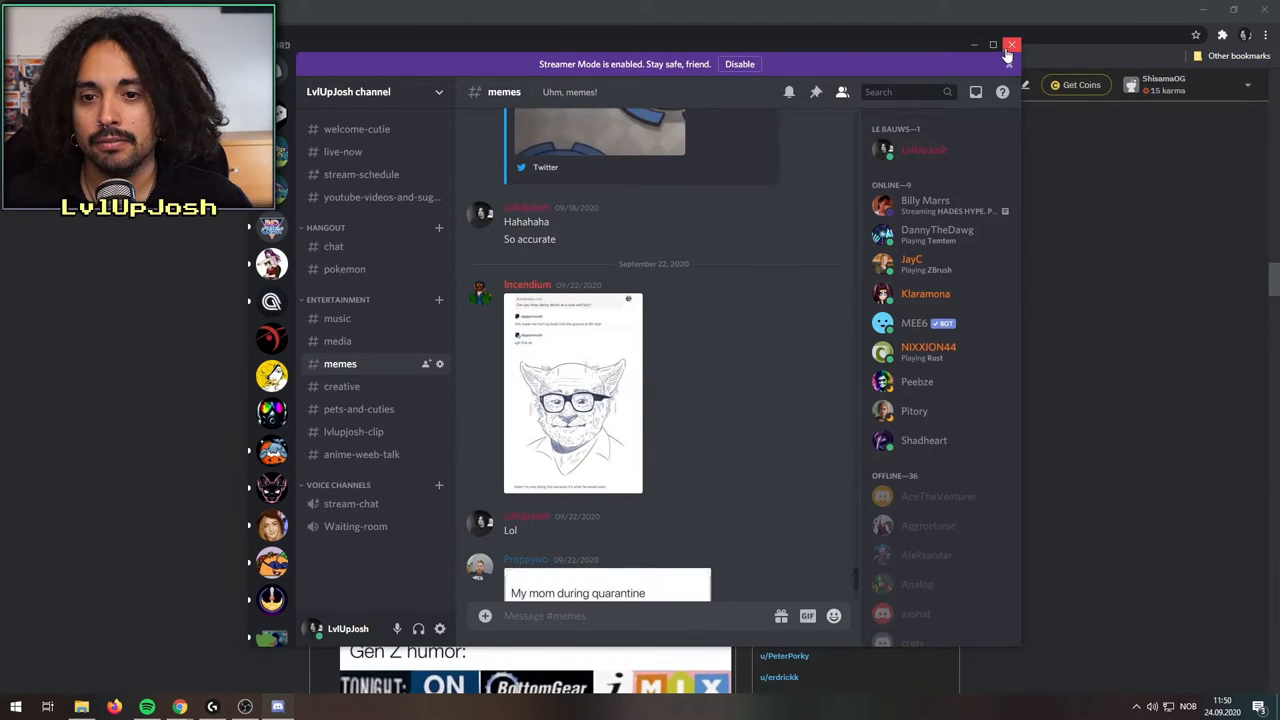
# - Return to the Reddit feed and scroll past 'Wow there fellow' to the 'He chopped what?' onions meme
pyautogui.click(1012, 44)
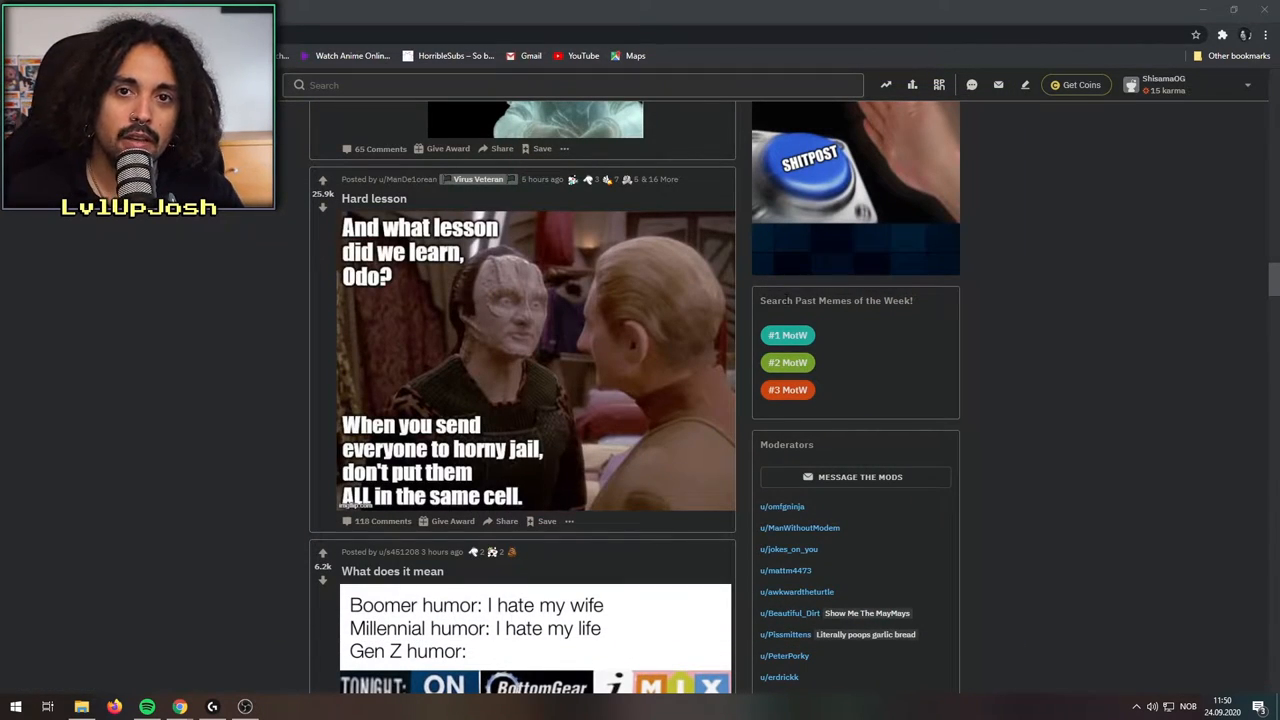
pyautogui.scroll(-3)
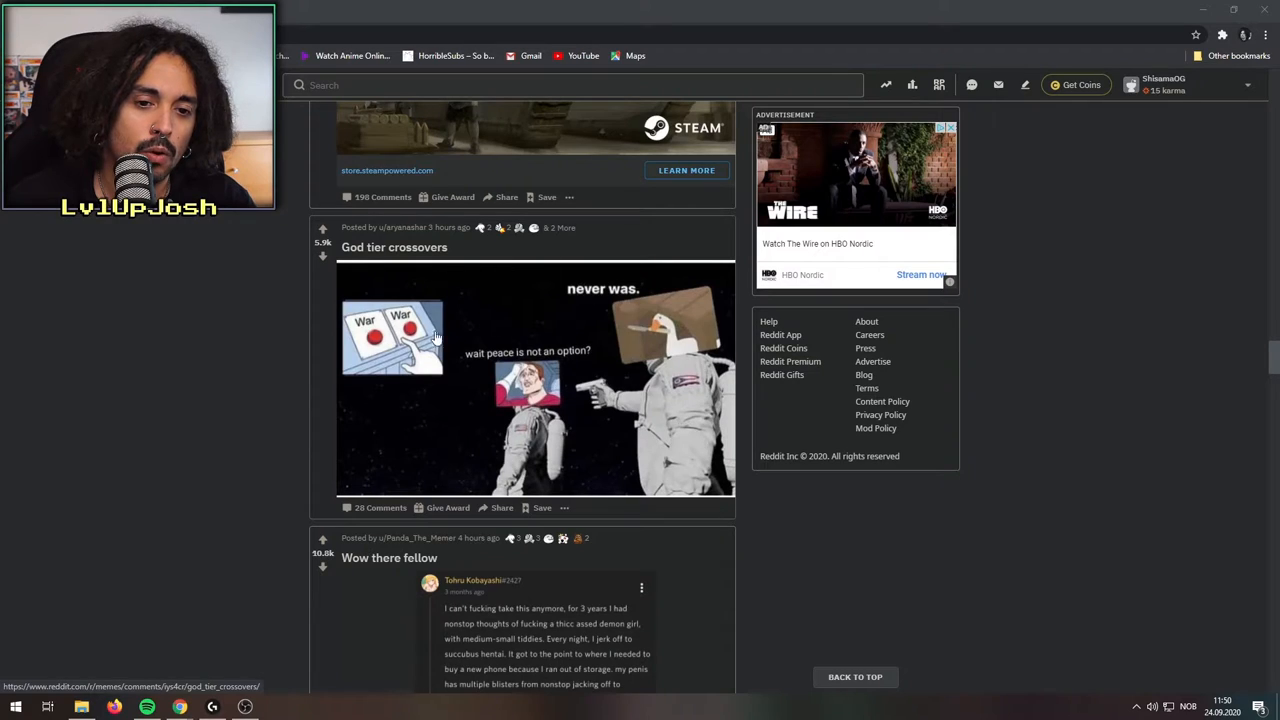
pyautogui.moveTo(560, 390)
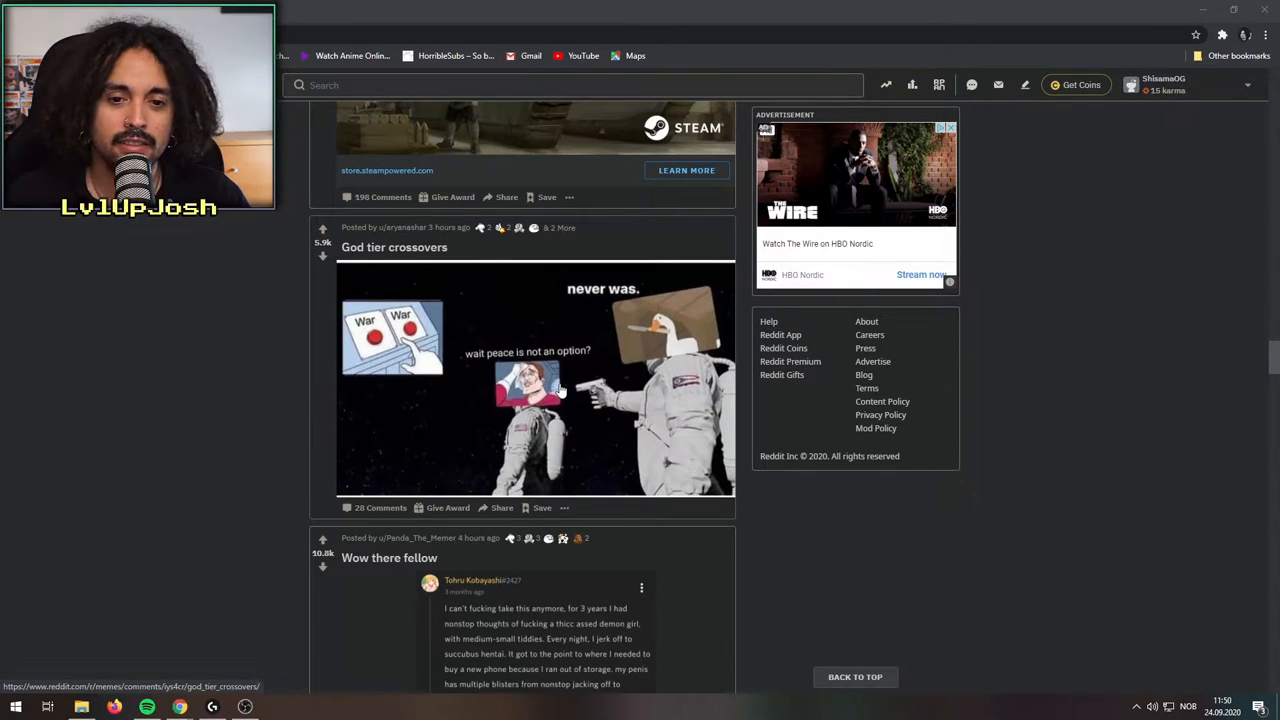
pyautogui.moveTo(644, 304)
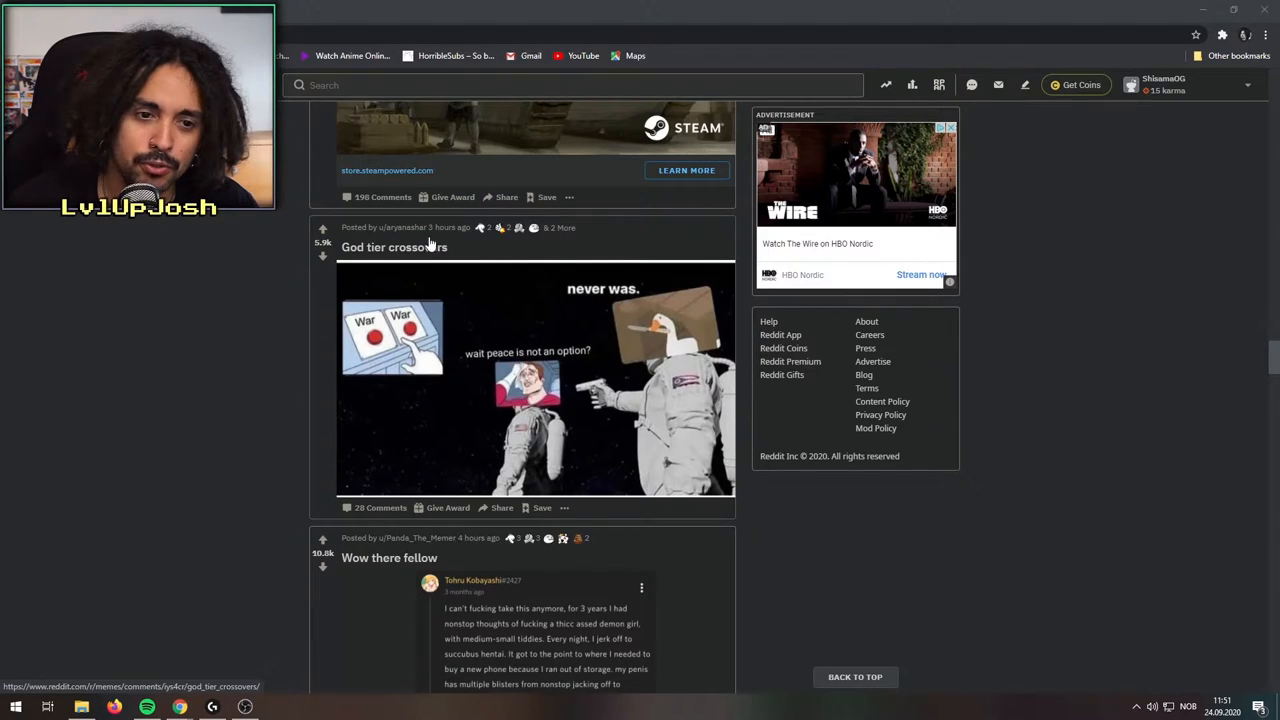
pyautogui.moveTo(664, 276)
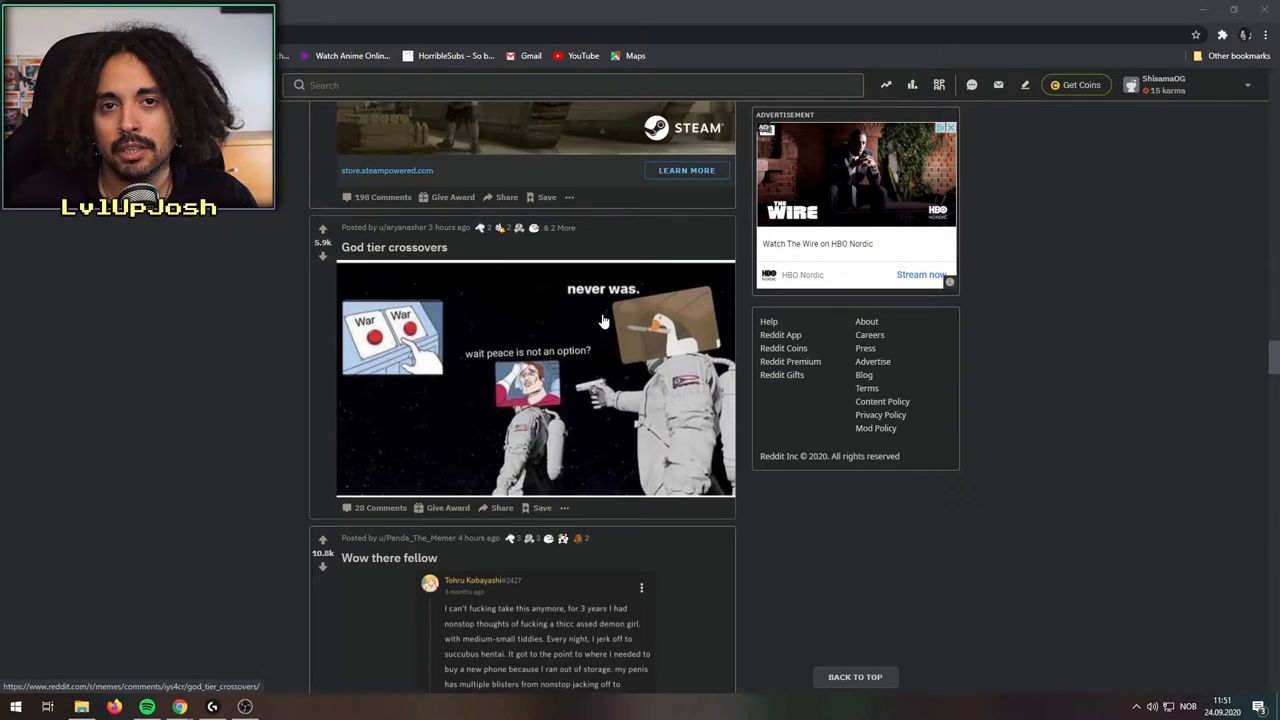
pyautogui.scroll(-3)
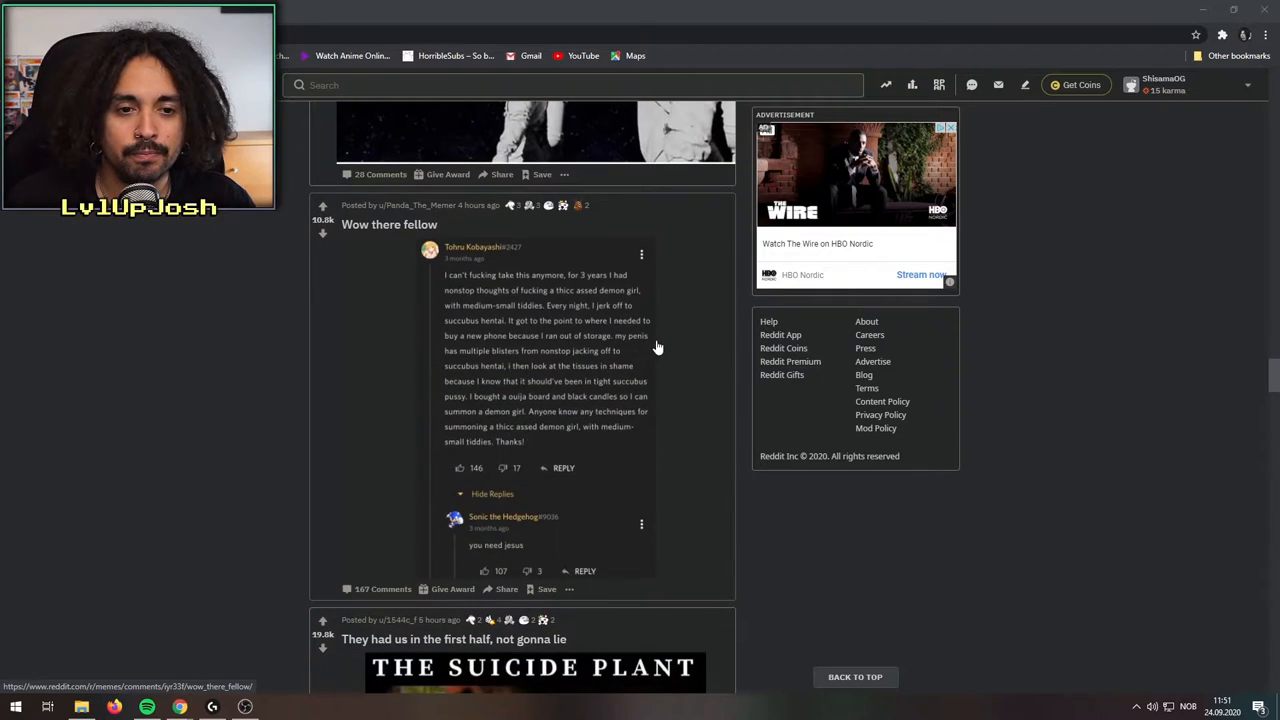
pyautogui.scroll(-3)
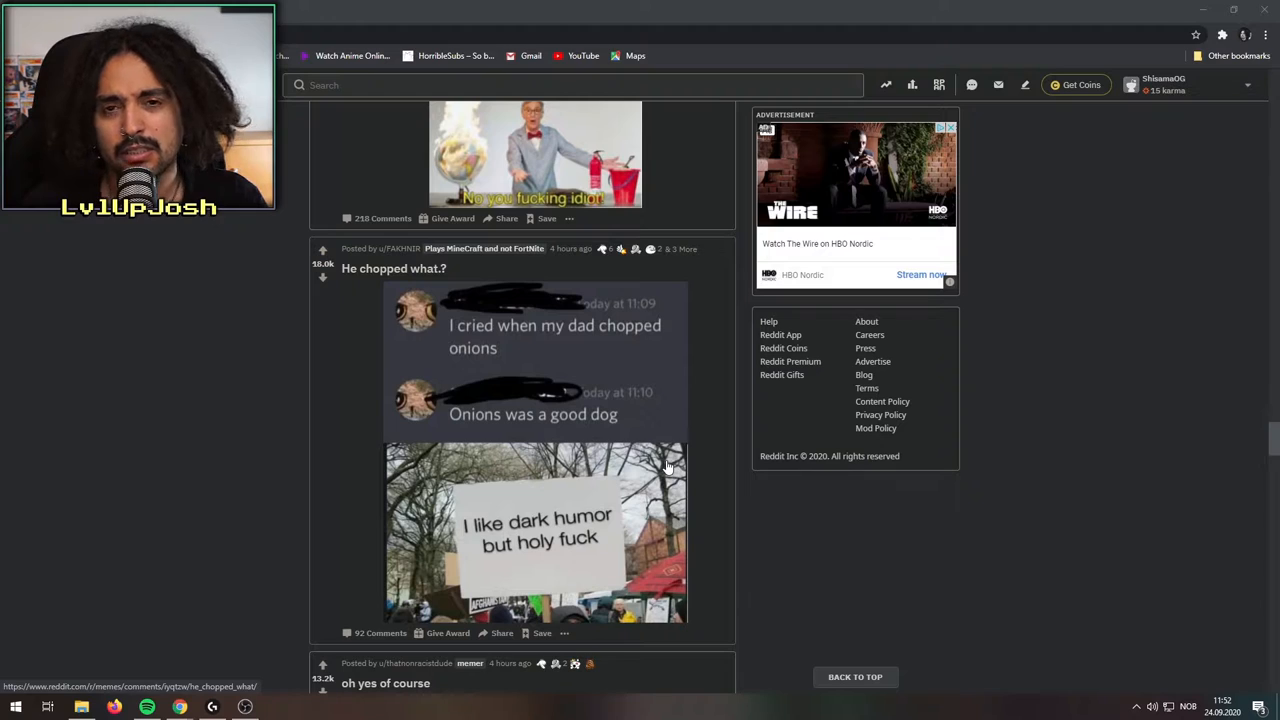
pyautogui.moveTo(492, 440)
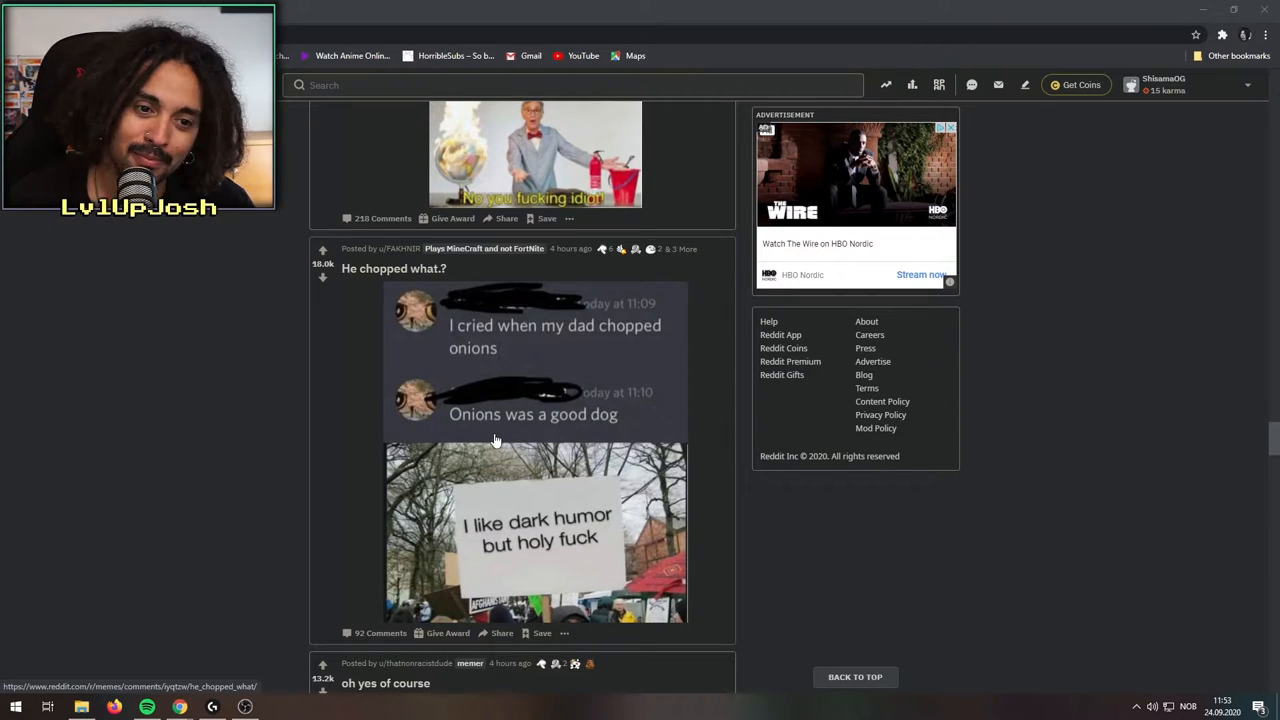
pyautogui.moveTo(472, 456)
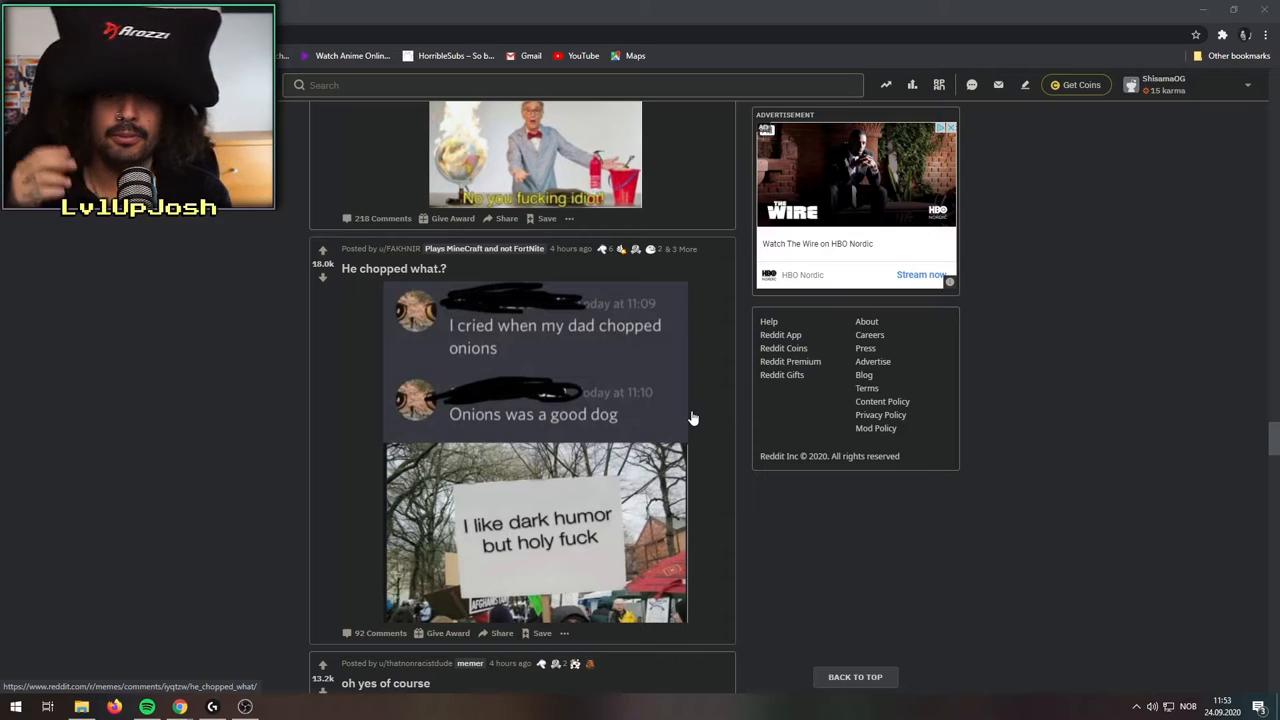
pyautogui.moveTo(708, 420)
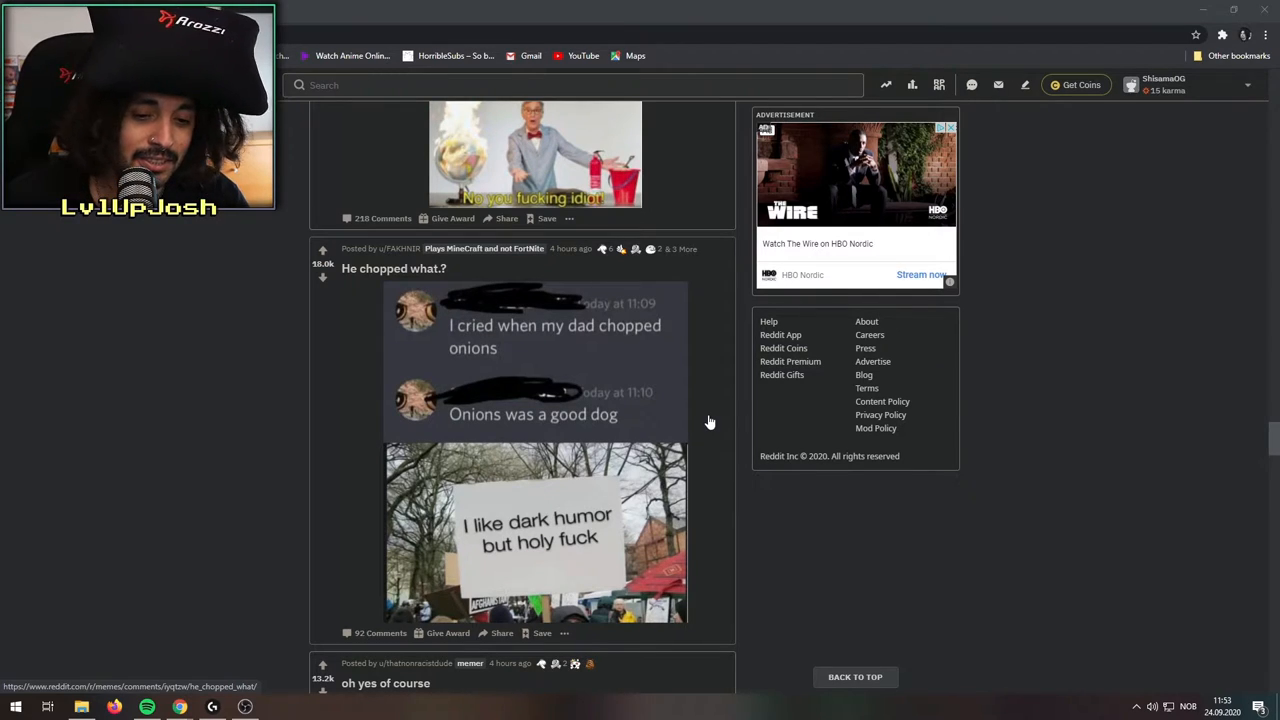
pyautogui.moveTo(656, 440)
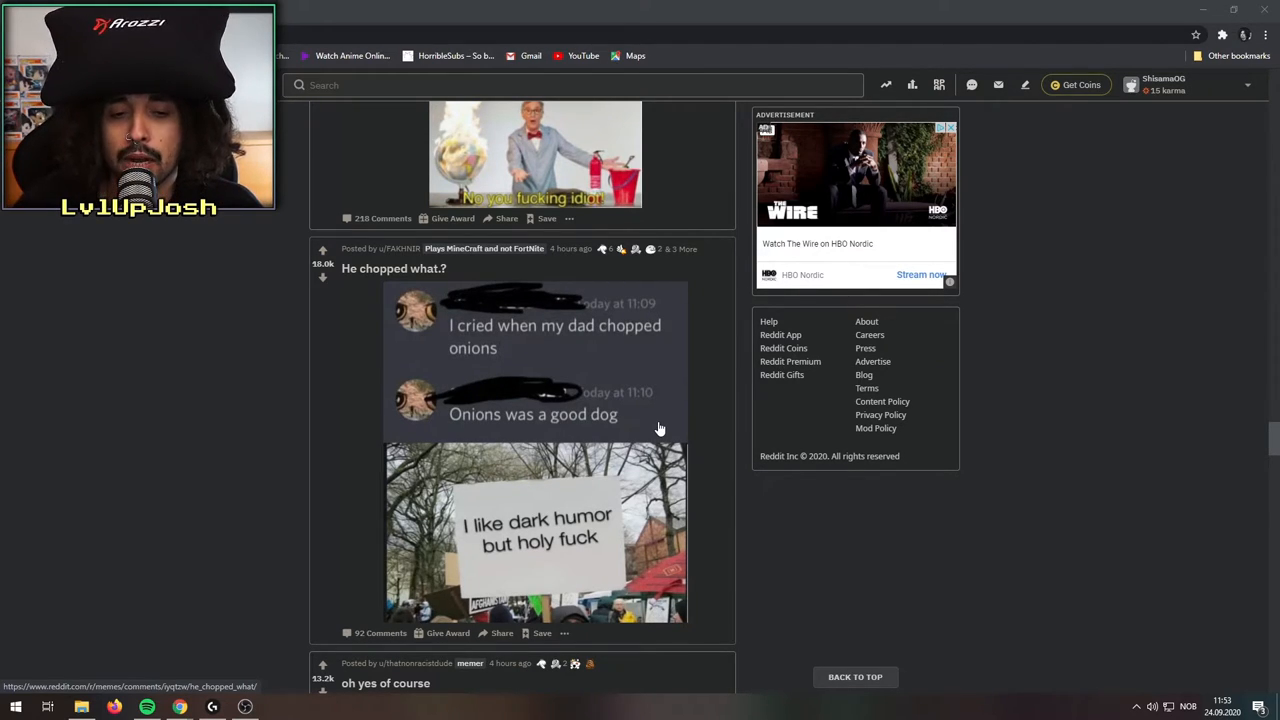
# - Scroll past 'oh yes of course' and 'He has two pebbles' to the 'Take me back' 90s kids meme
pyautogui.scroll(-3)
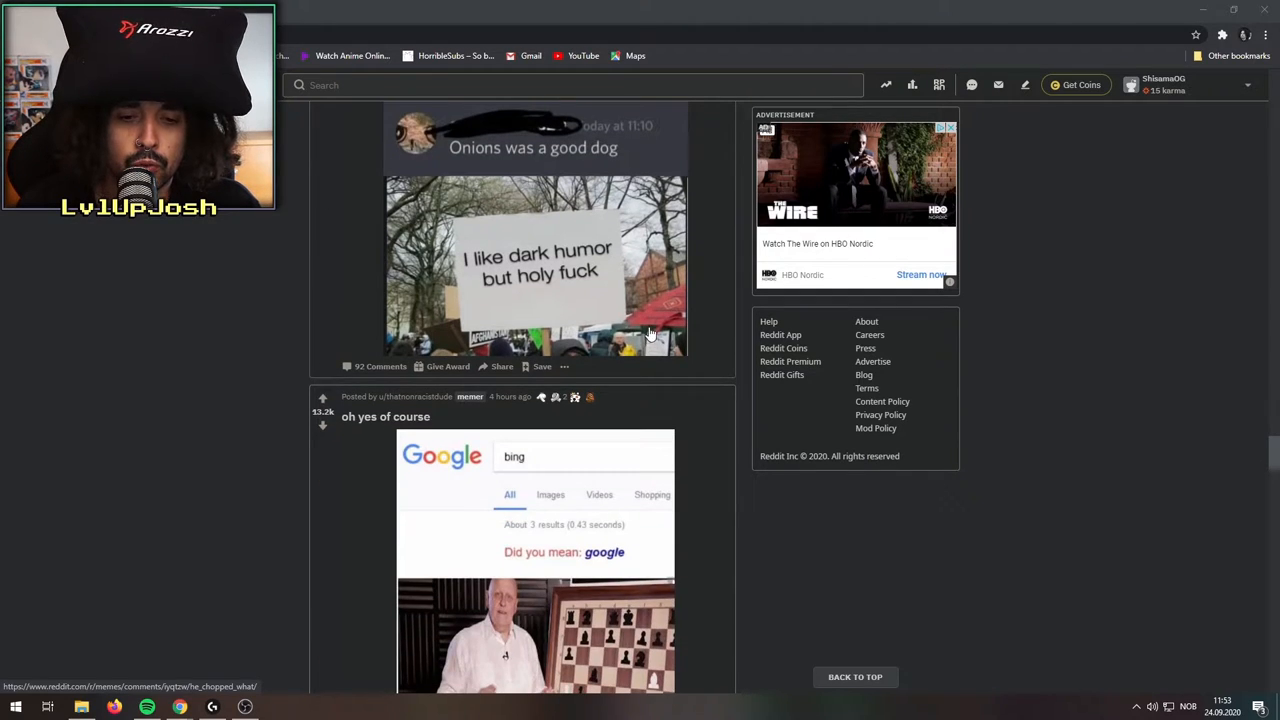
pyautogui.scroll(-3)
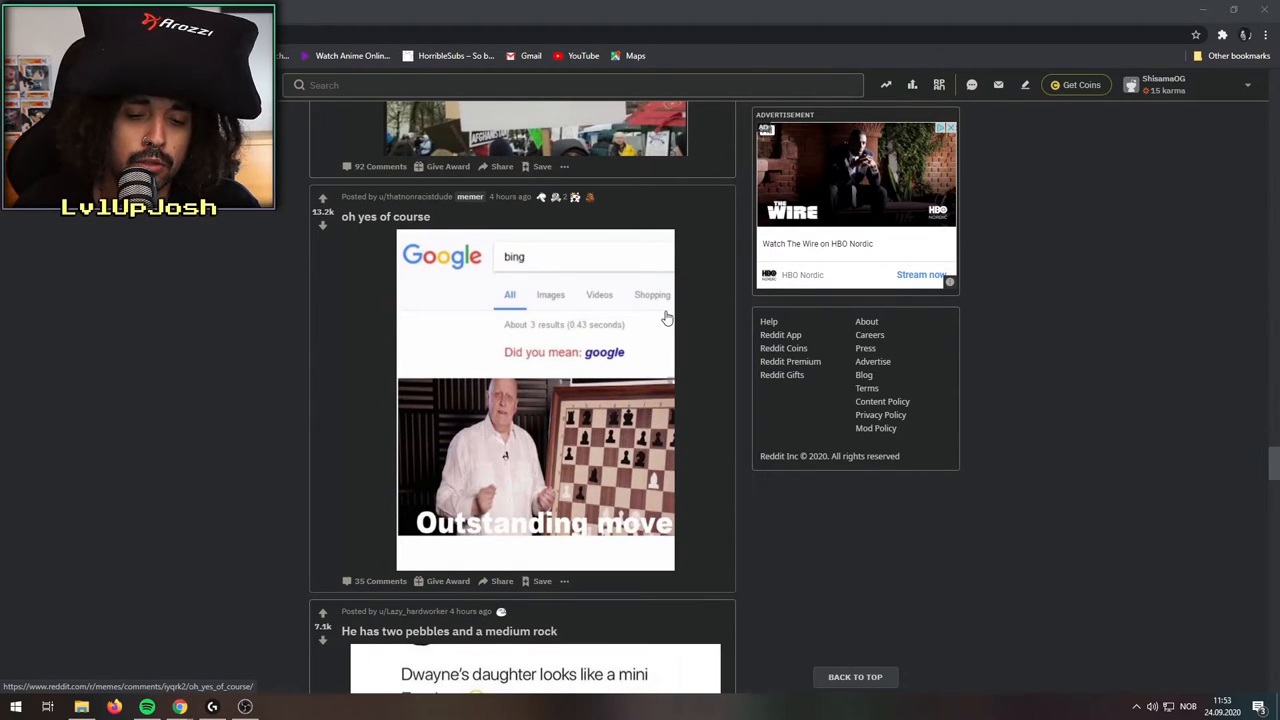
pyautogui.scroll(-3)
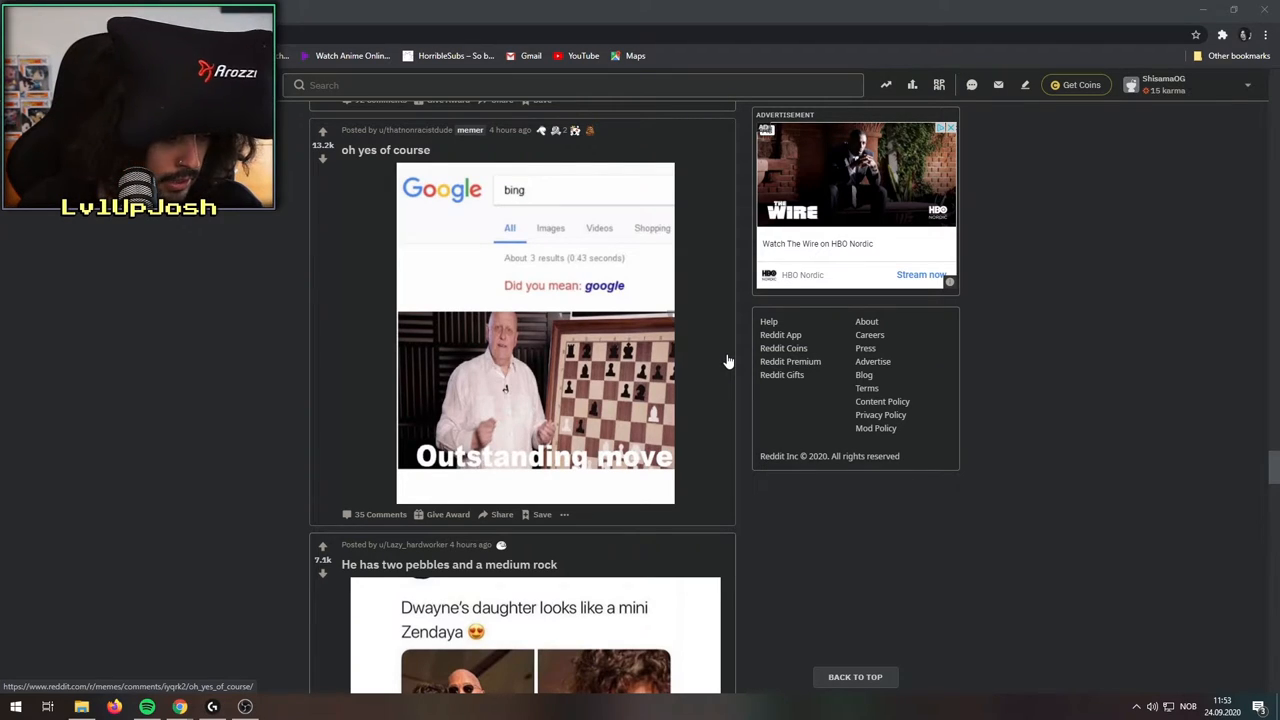
pyautogui.scroll(-3)
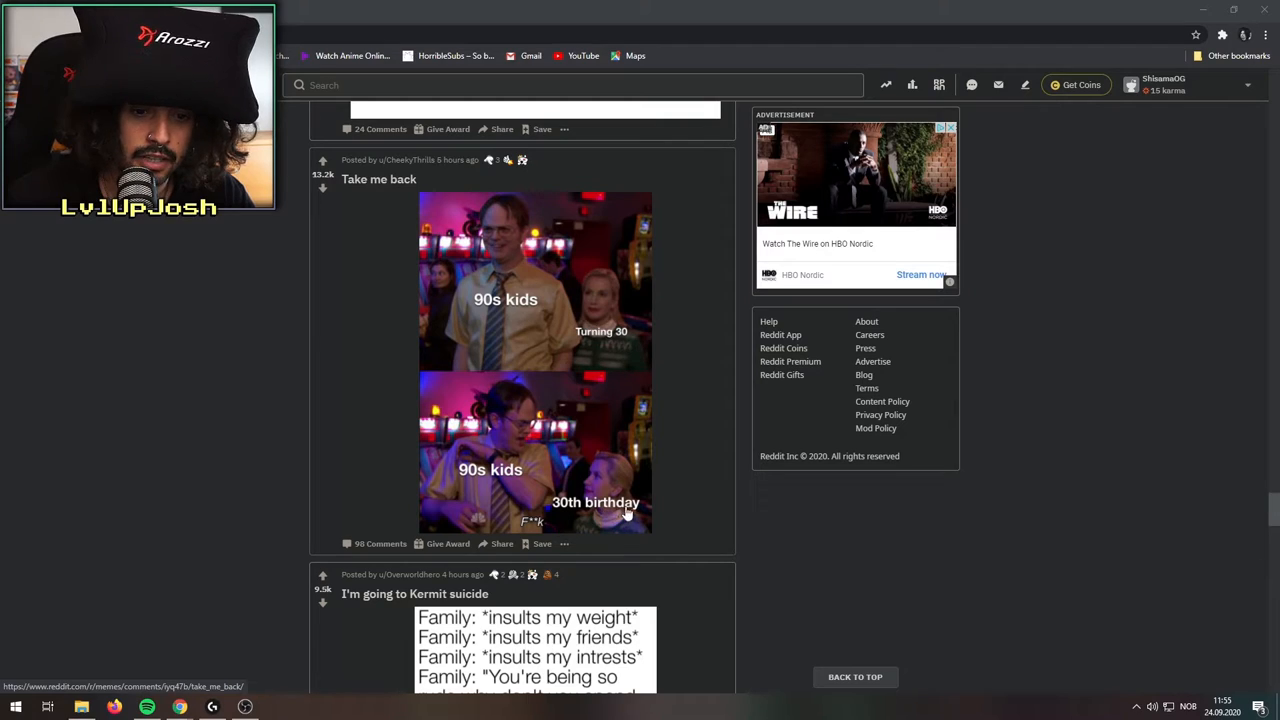
pyautogui.moveTo(644, 436)
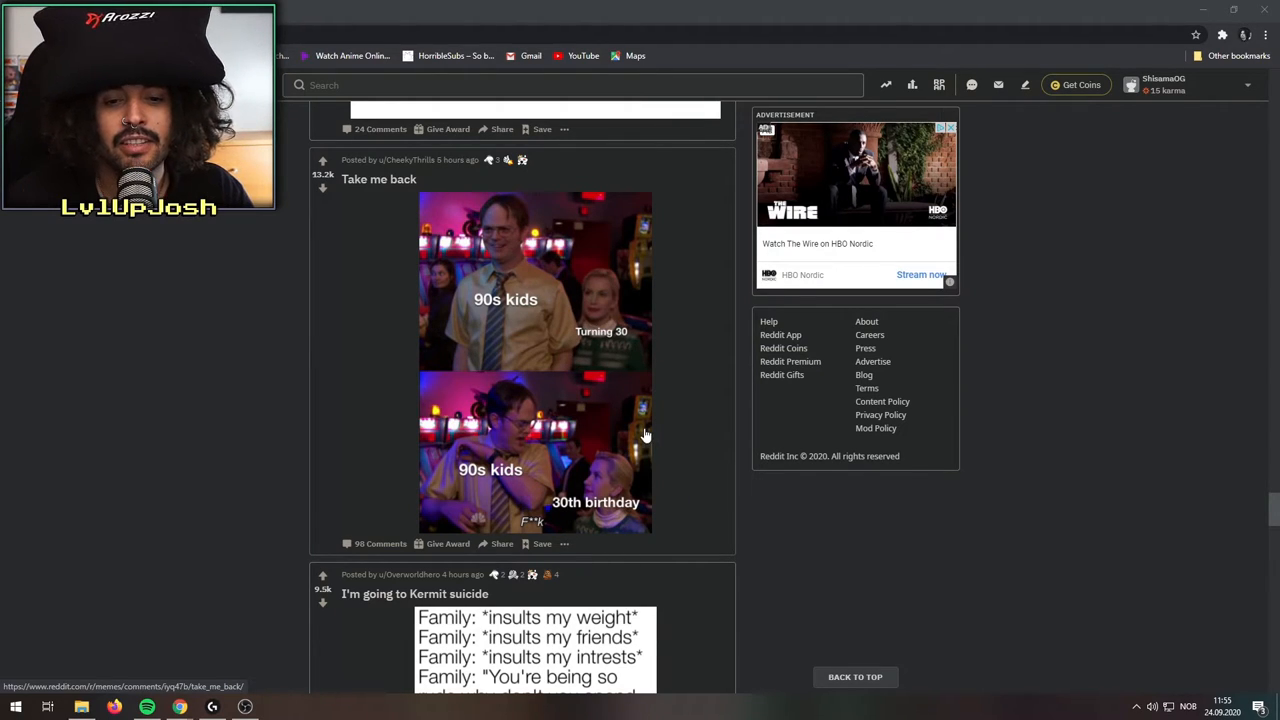
pyautogui.moveTo(558, 420)
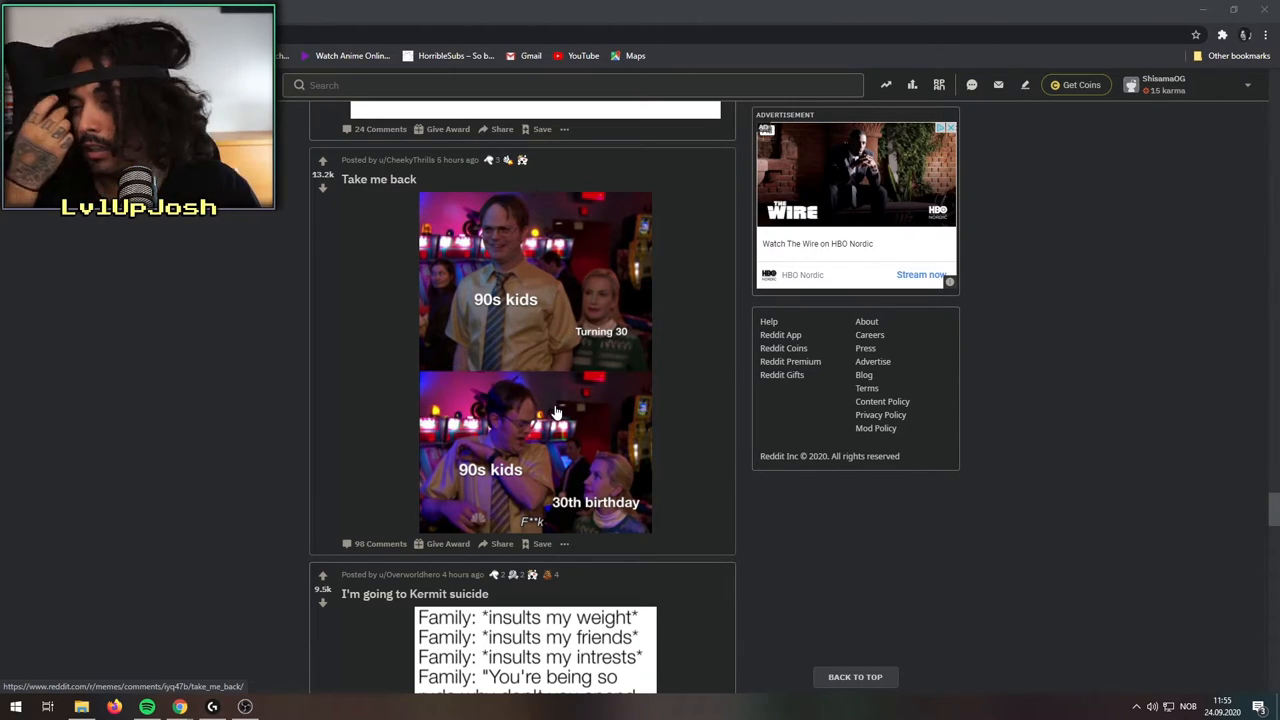
# - Scroll down to the 'I'm going to Kermit suicide' post and pause to read it
pyautogui.scroll(-3)
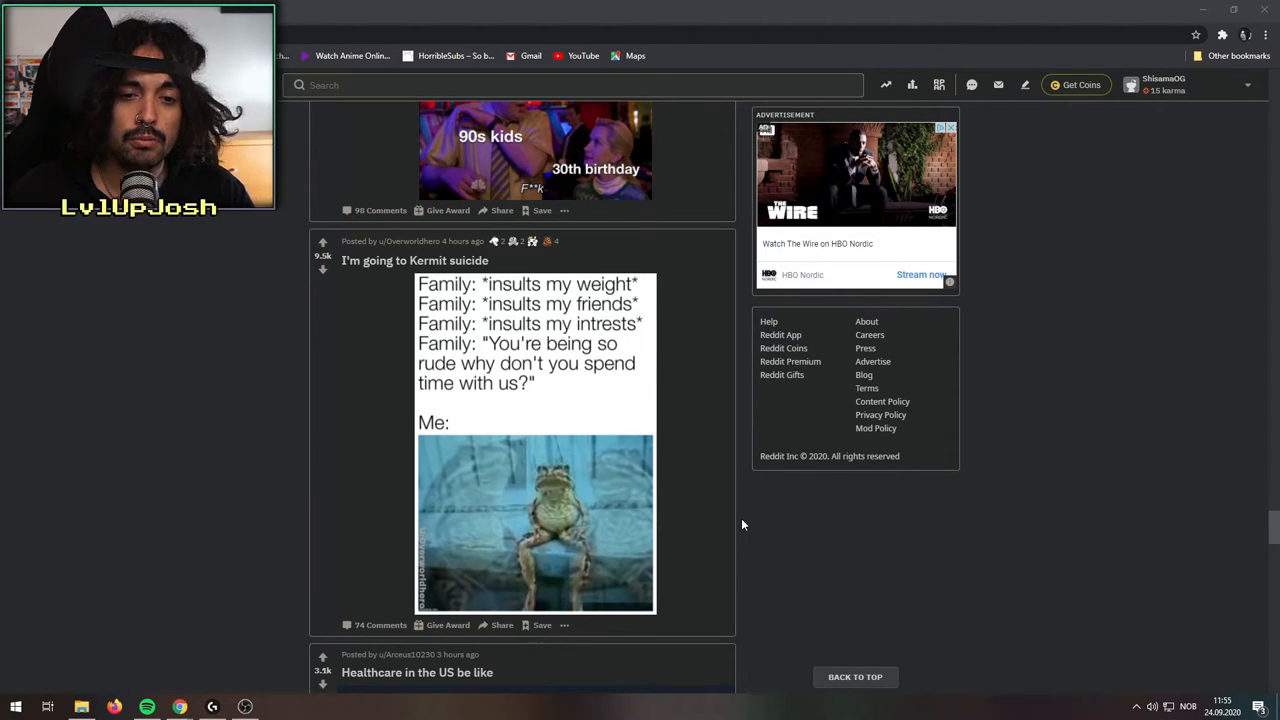
pyautogui.moveTo(752, 596)
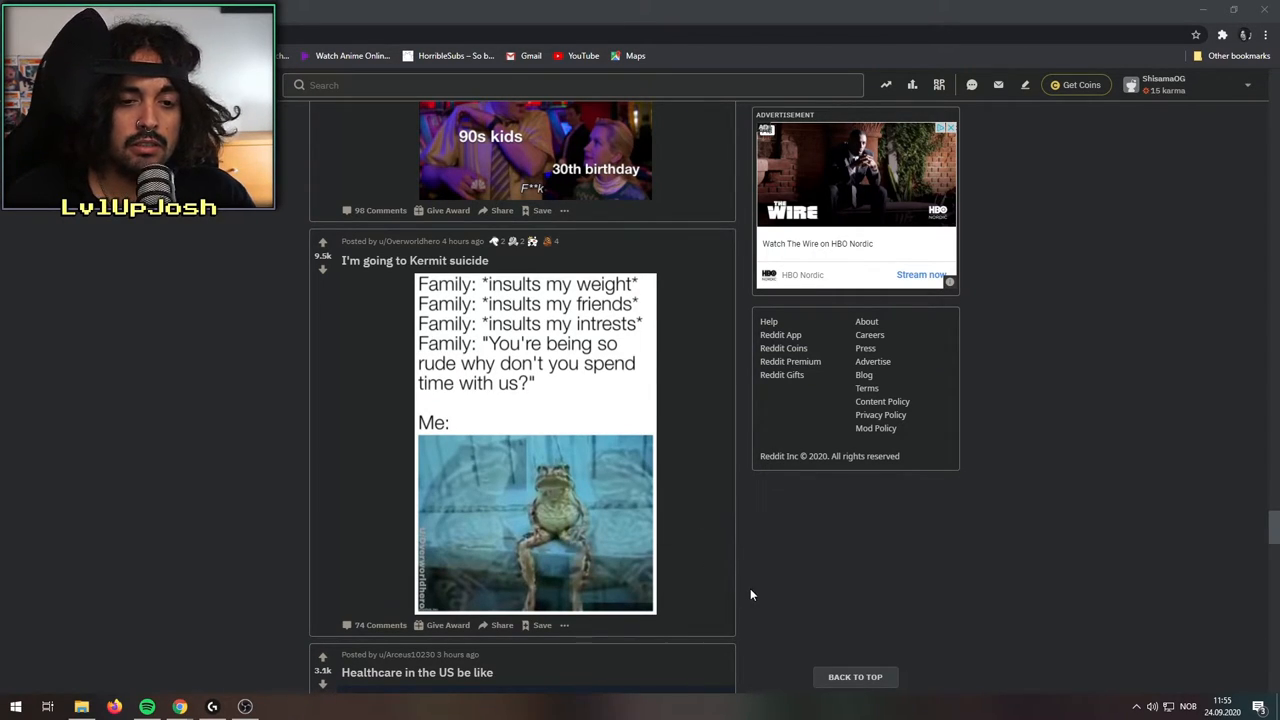
pyautogui.moveTo(768, 598)
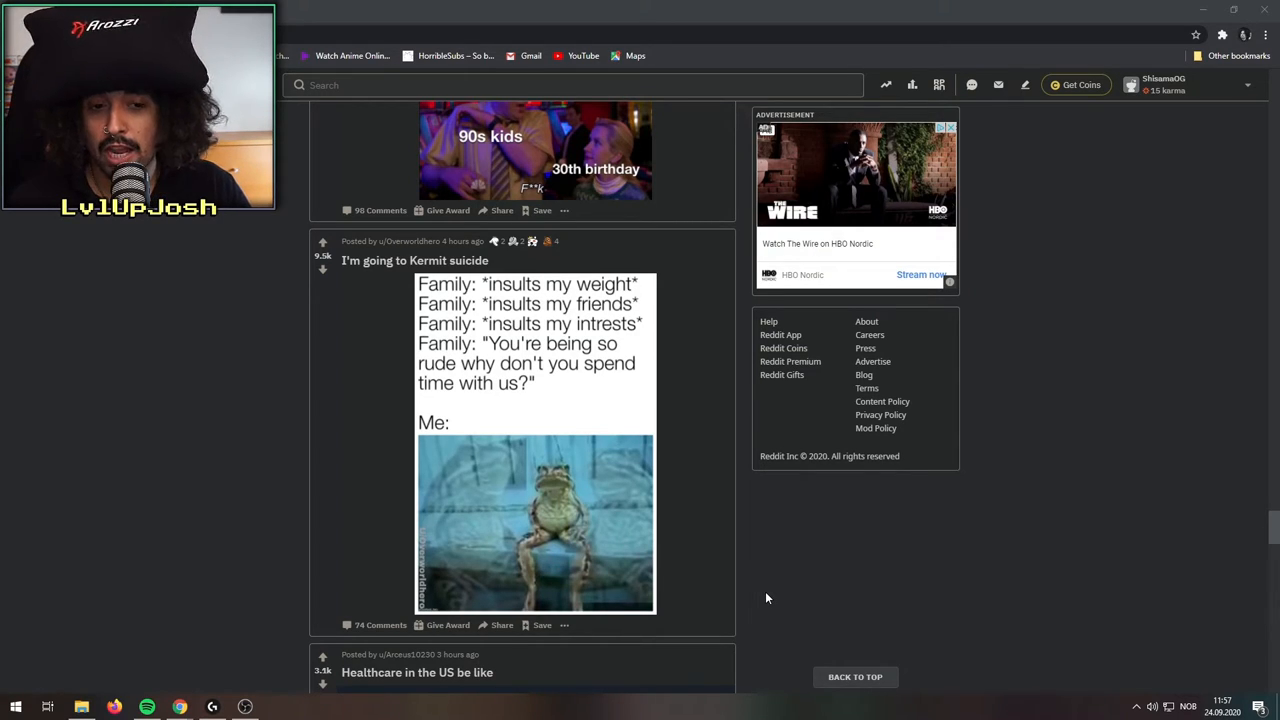
pyautogui.moveTo(564, 540)
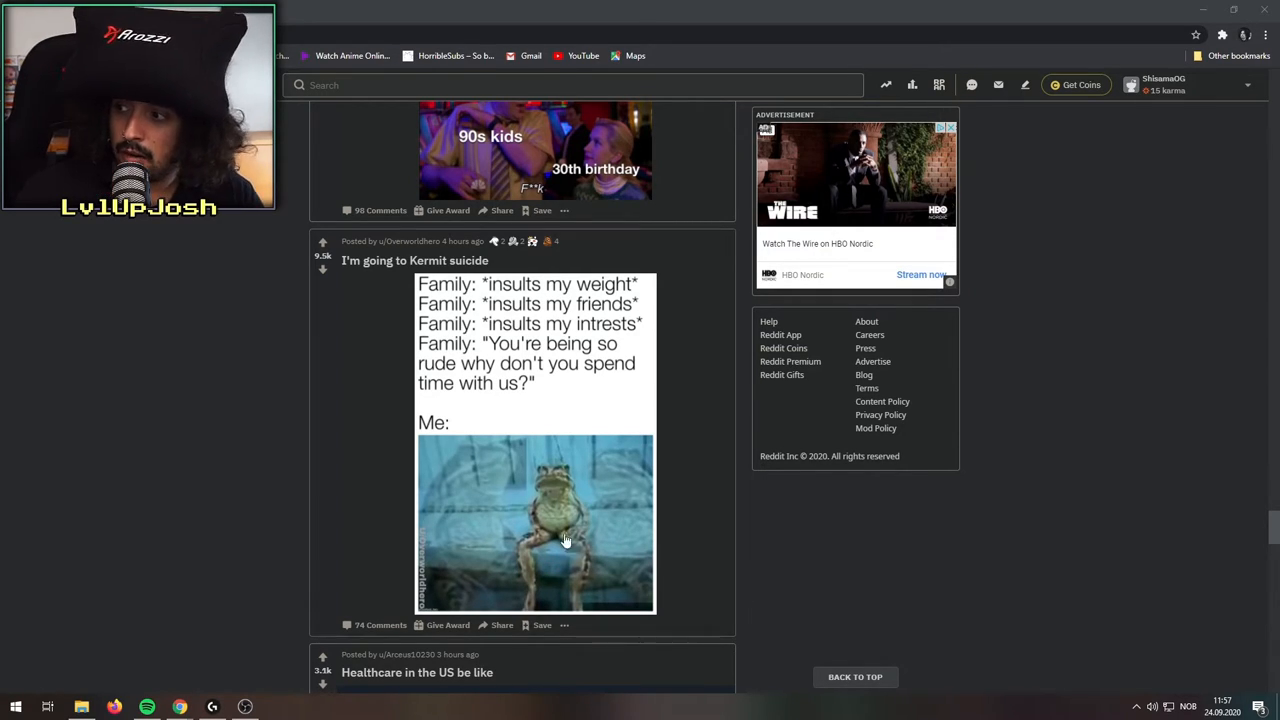
pyautogui.moveTo(500, 394)
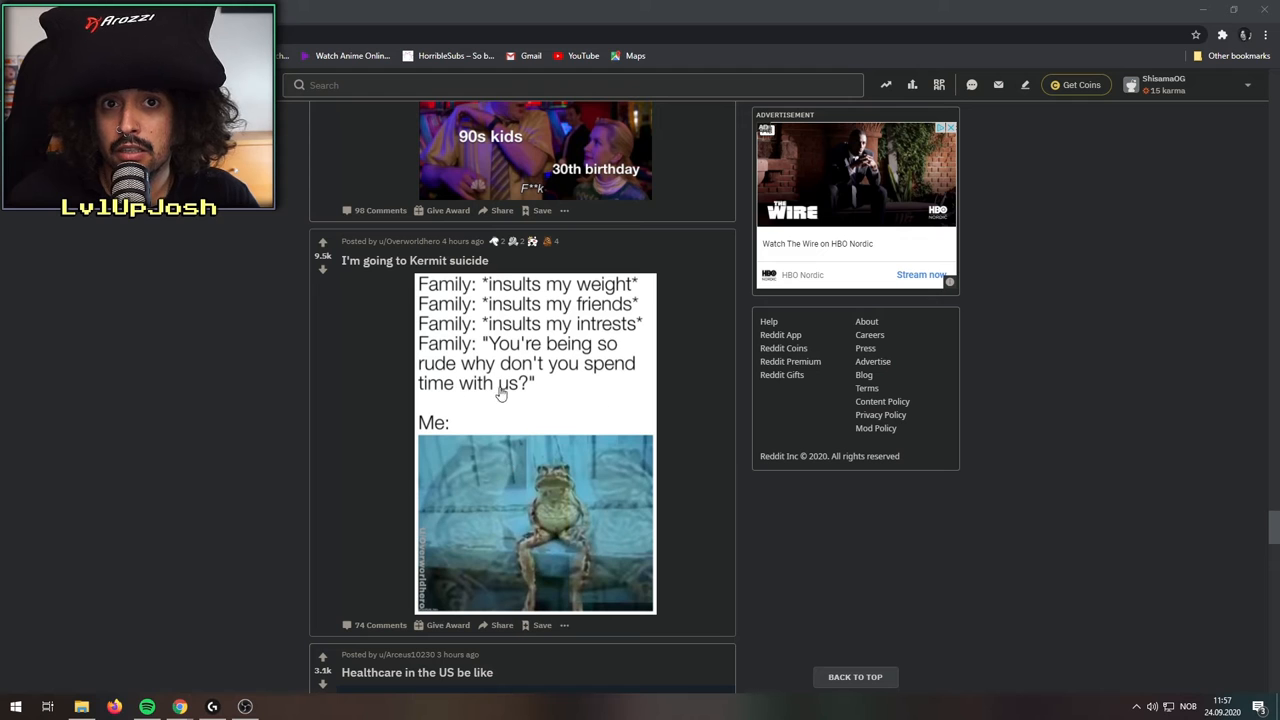
pyautogui.moveTo(428, 400)
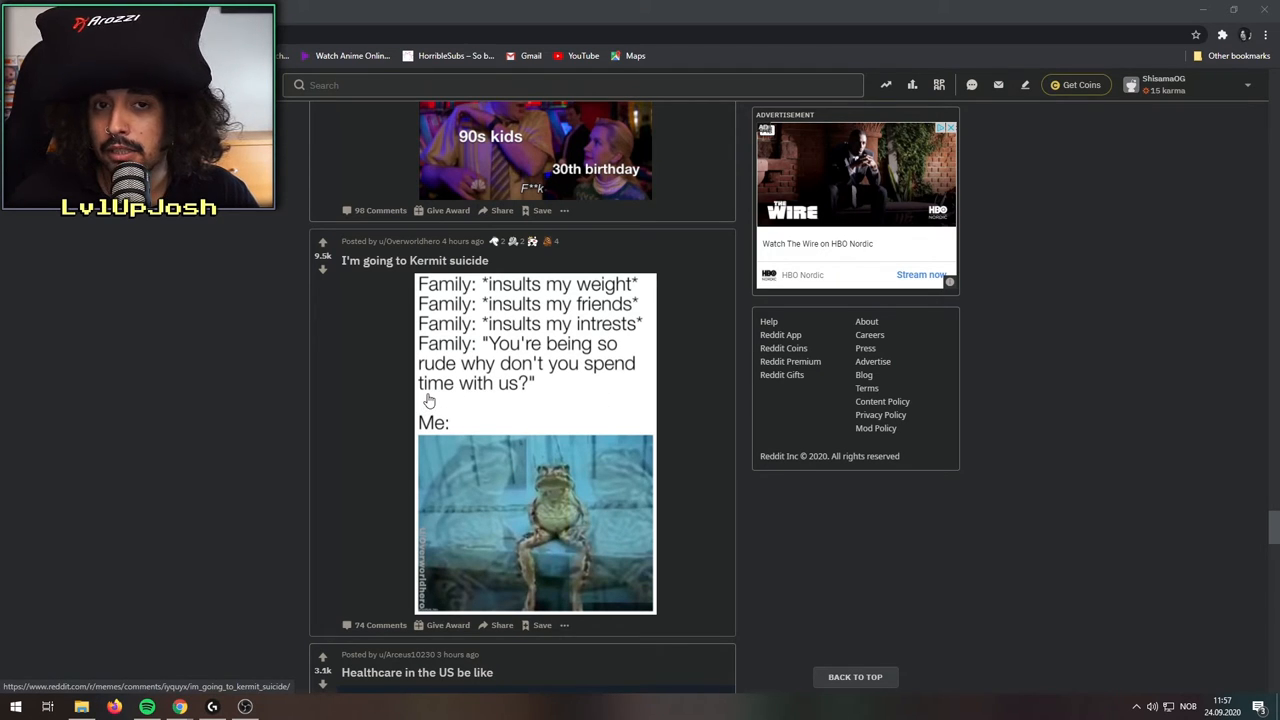
pyautogui.moveTo(724, 362)
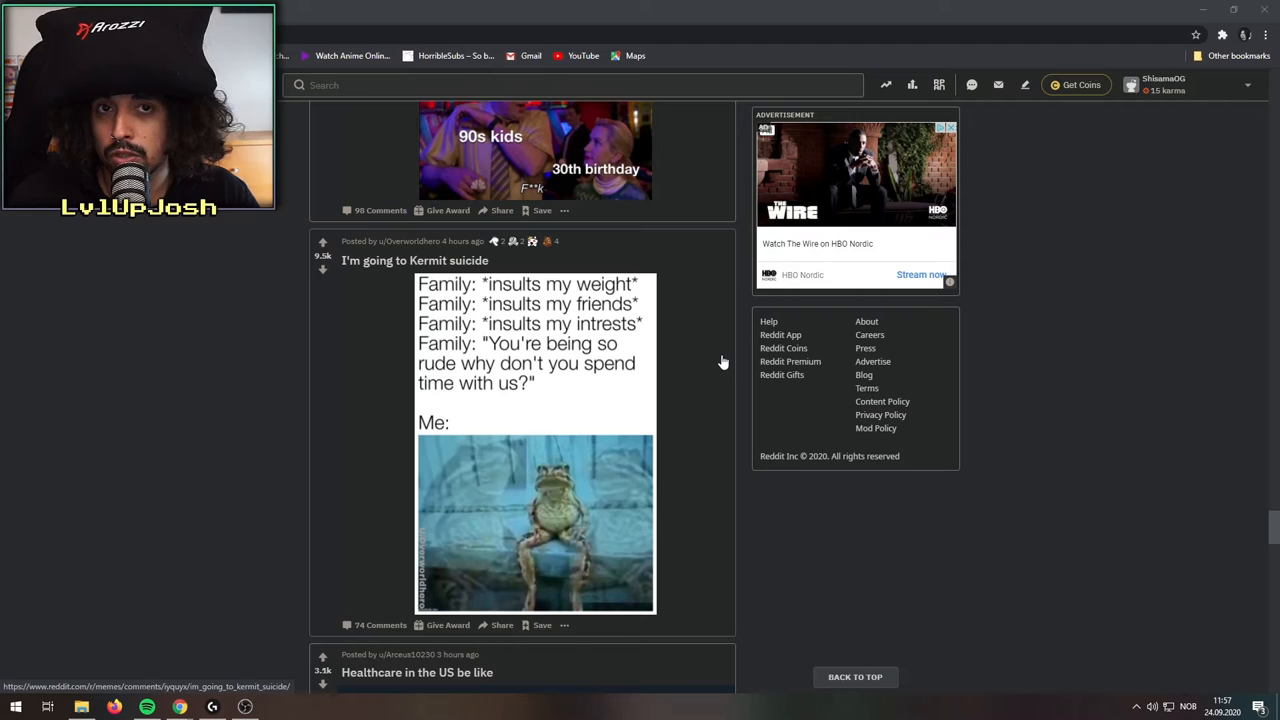
pyautogui.moveTo(680, 362)
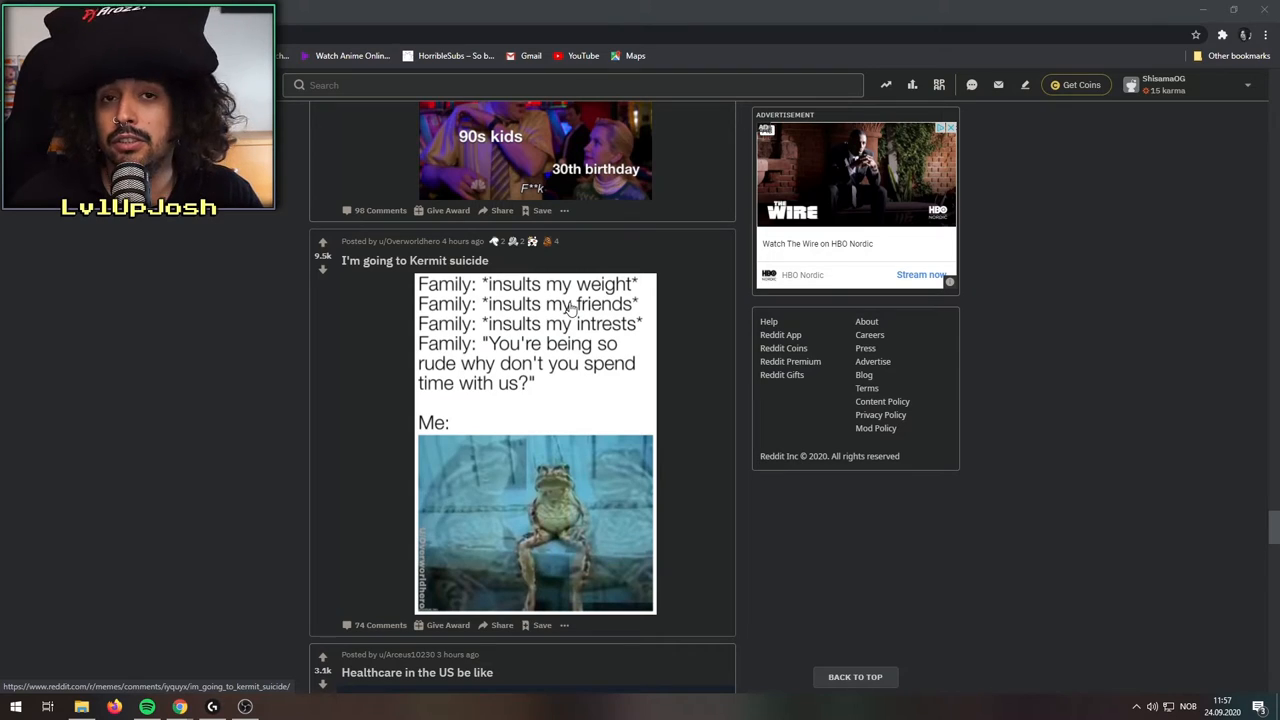
# - Scroll past 'Healthcare in the US be like' to the 'Hello from sleep deprived America' meme
pyautogui.scroll(-3)
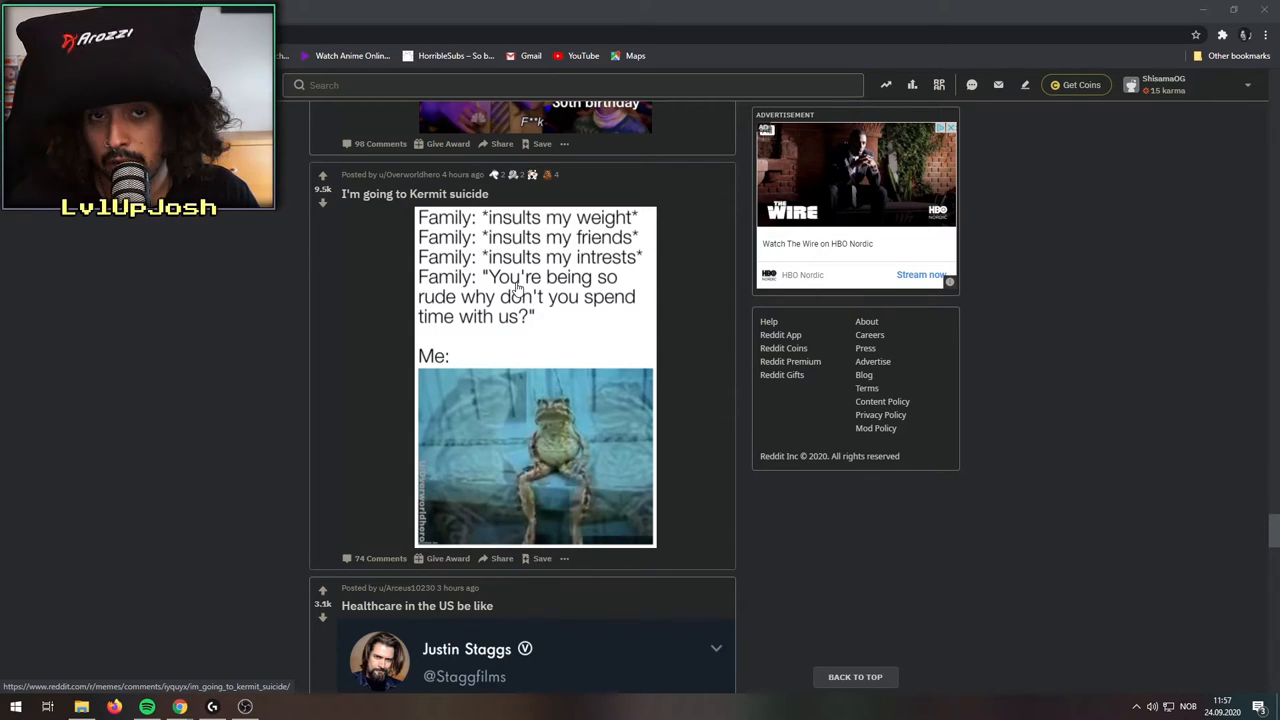
pyautogui.scroll(-3)
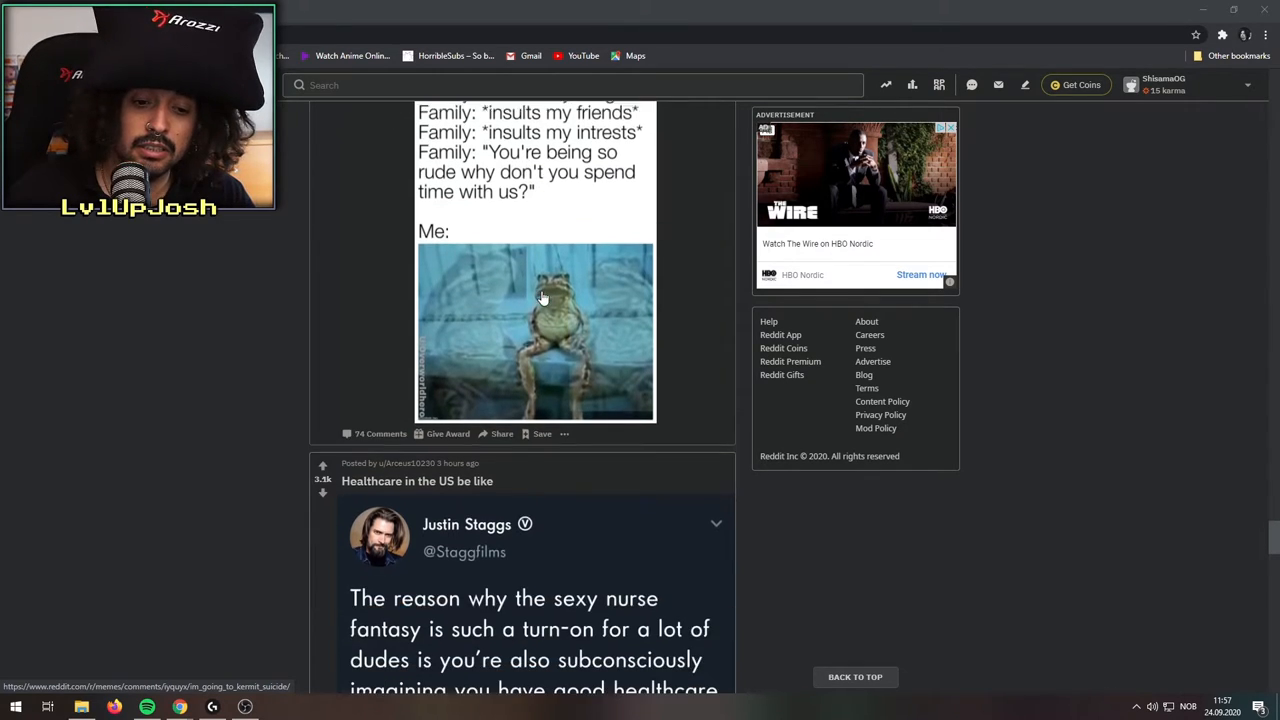
pyautogui.scroll(-3)
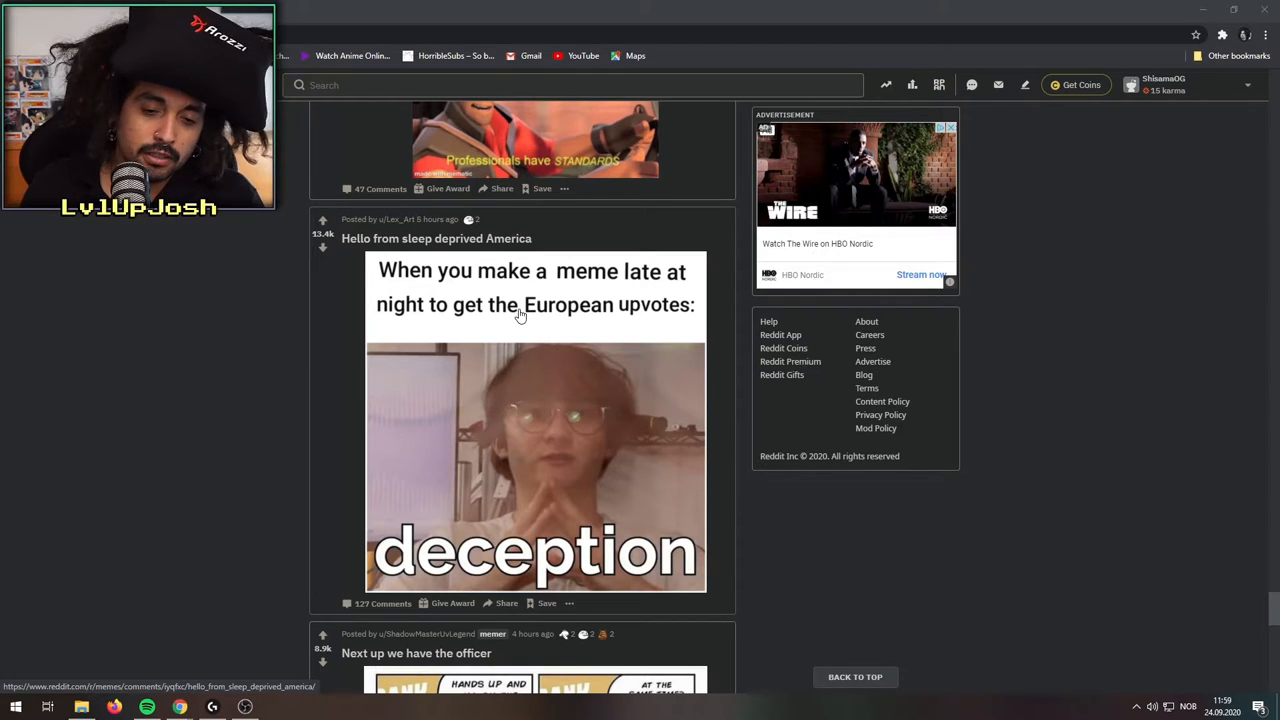
pyautogui.moveTo(600, 314)
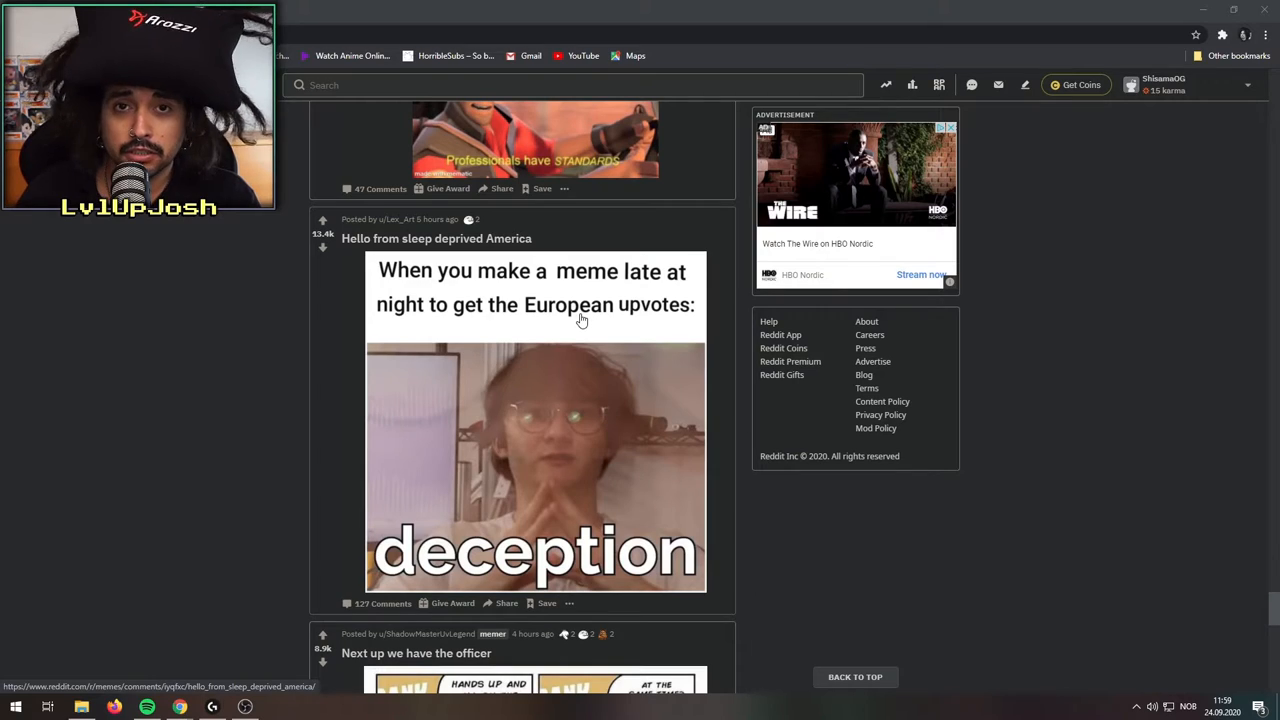
pyautogui.moveTo(668, 338)
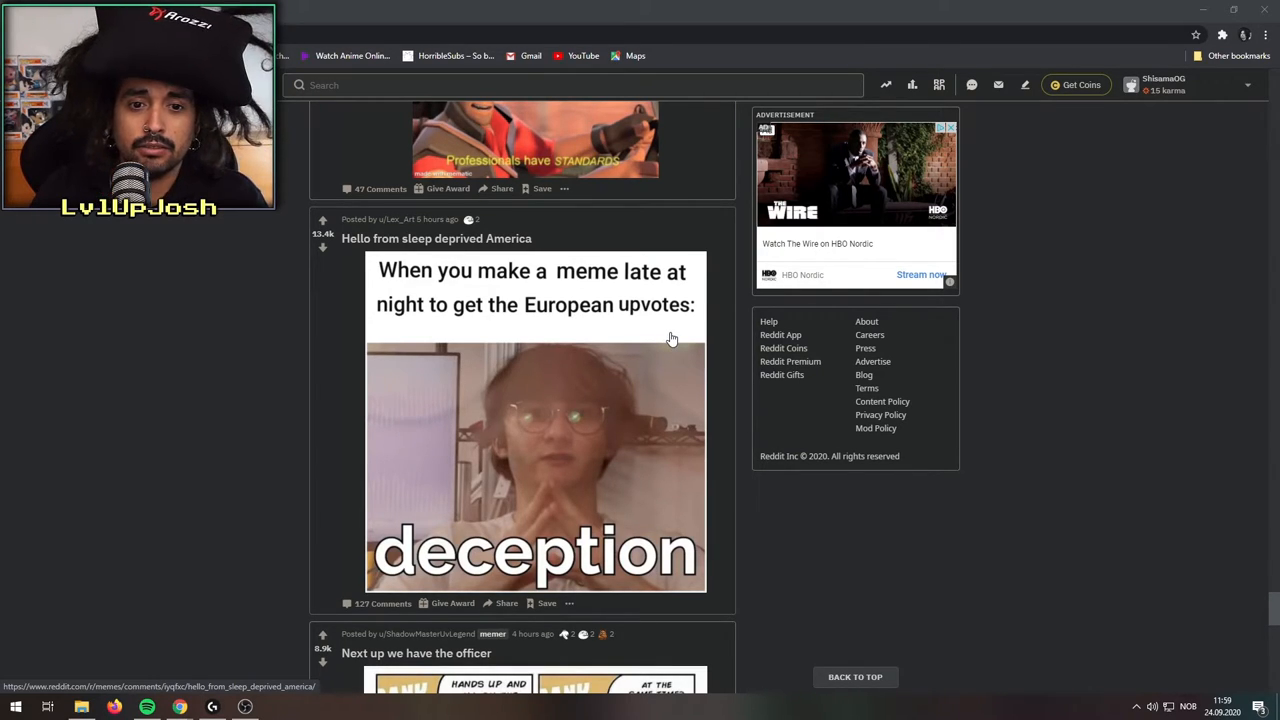
pyautogui.moveTo(686, 456)
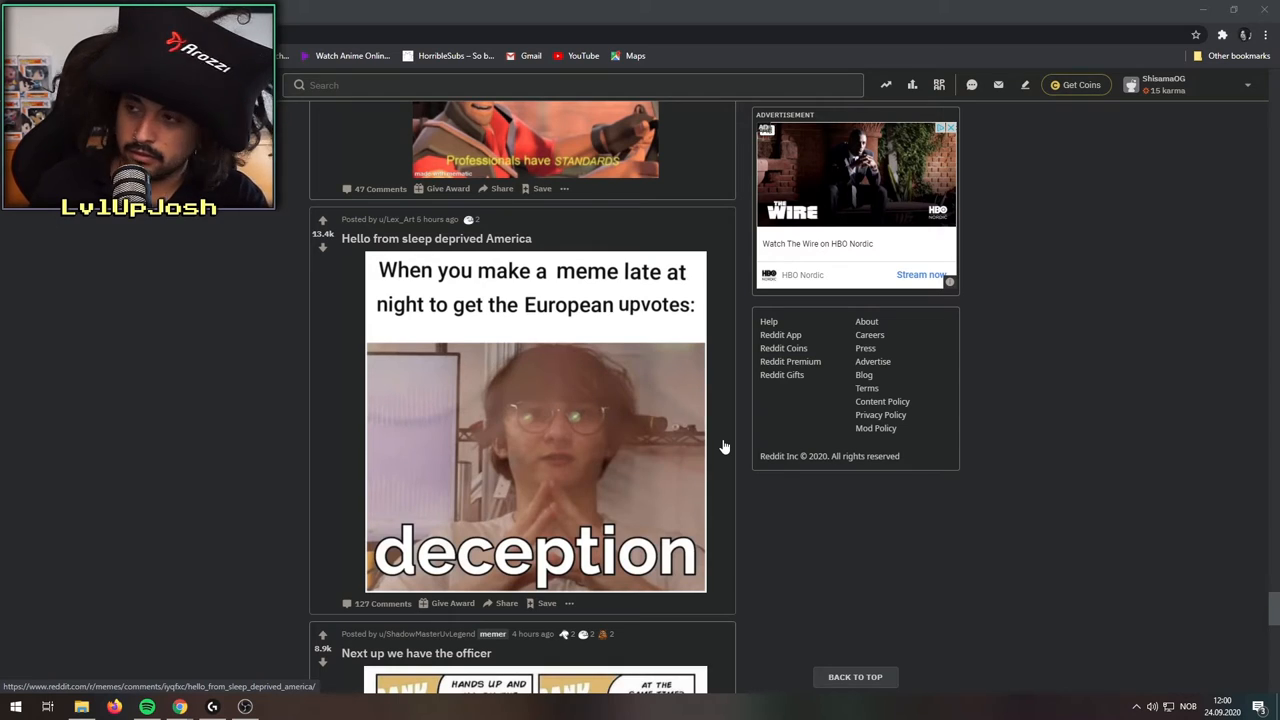
pyautogui.moveTo(448, 456)
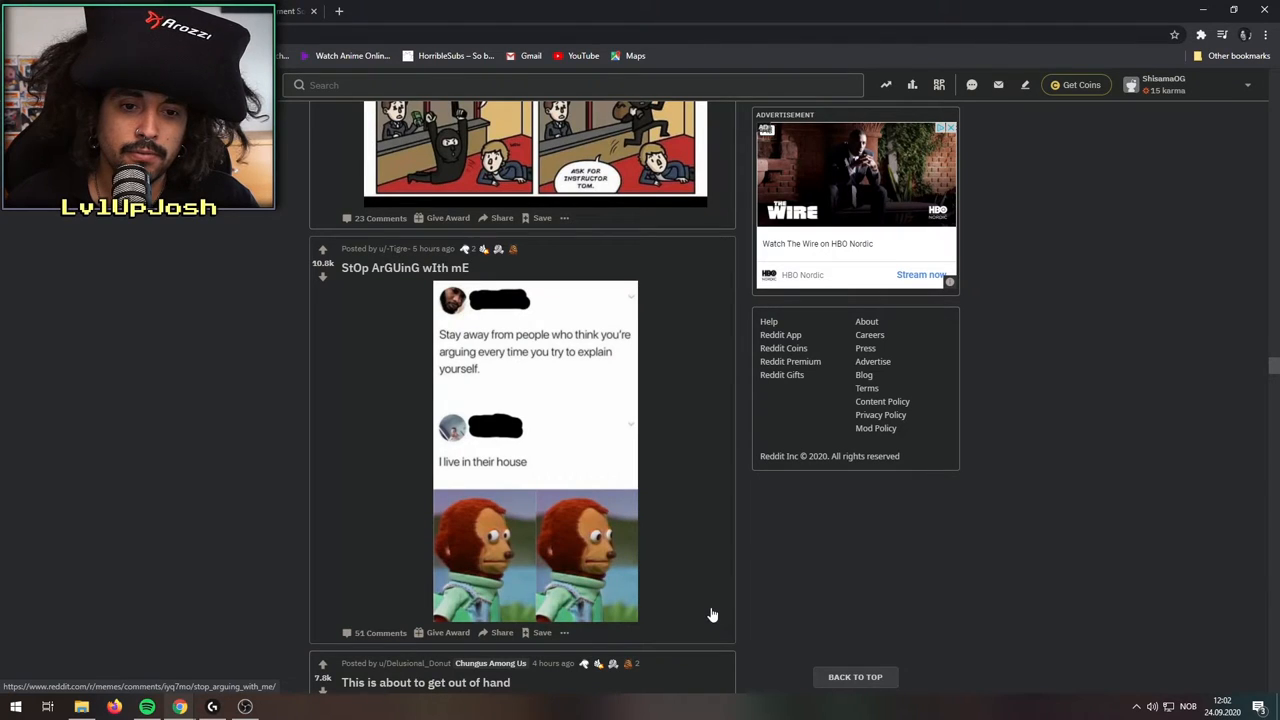
pyautogui.moveTo(696, 608)
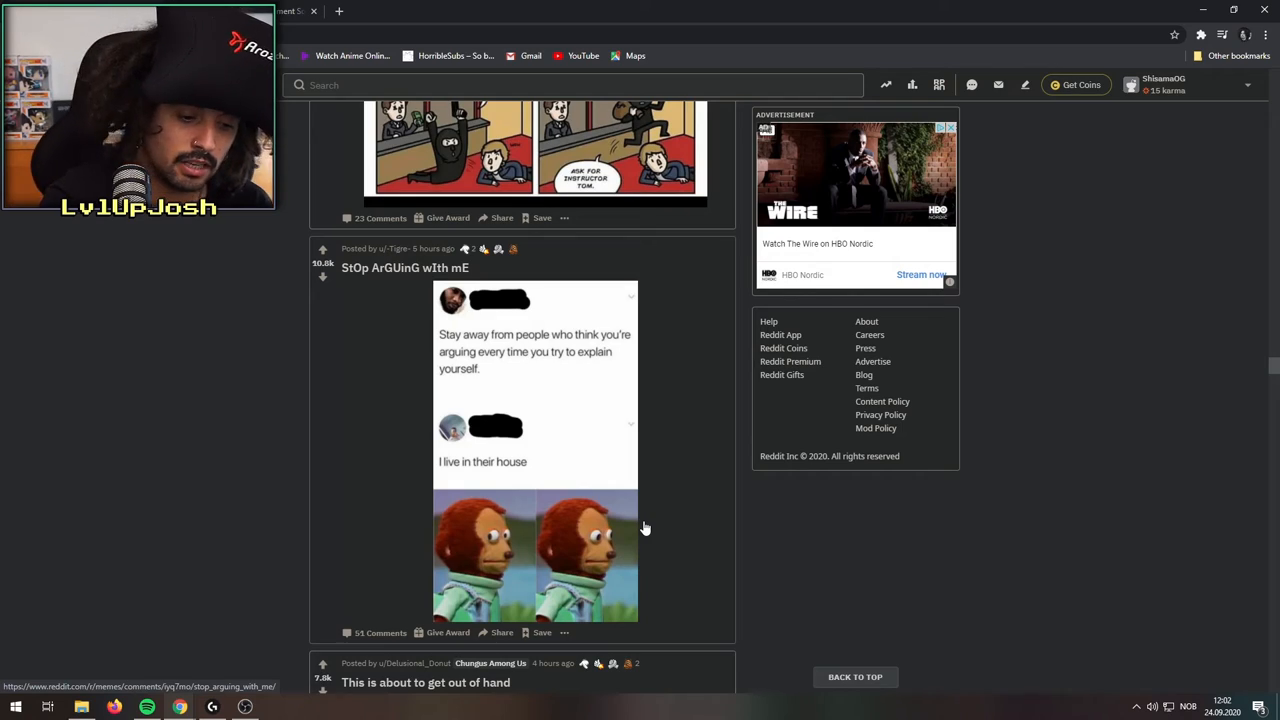
# - Scroll down to the 'Kids in my basement' nose-typing chat meme
pyautogui.scroll(-3)
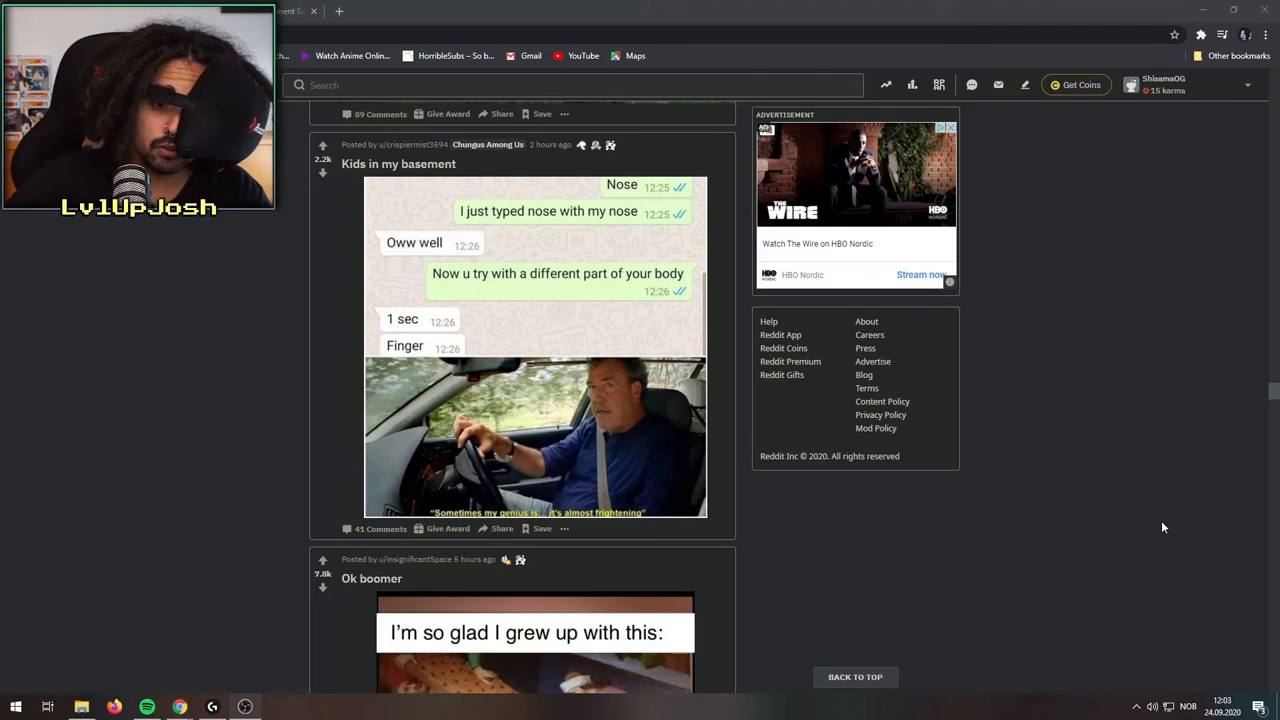